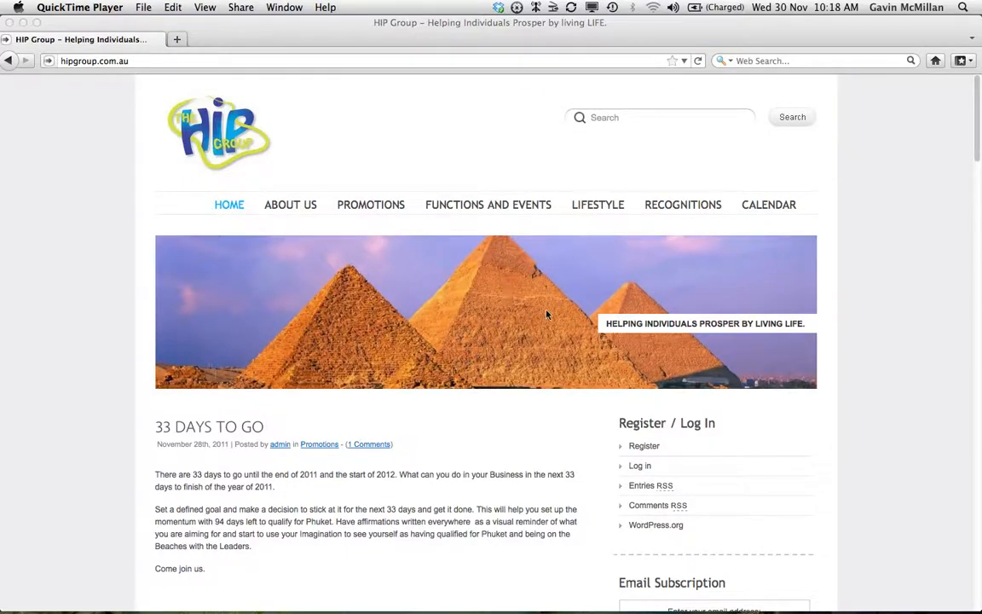
mouse_move(840, 304)
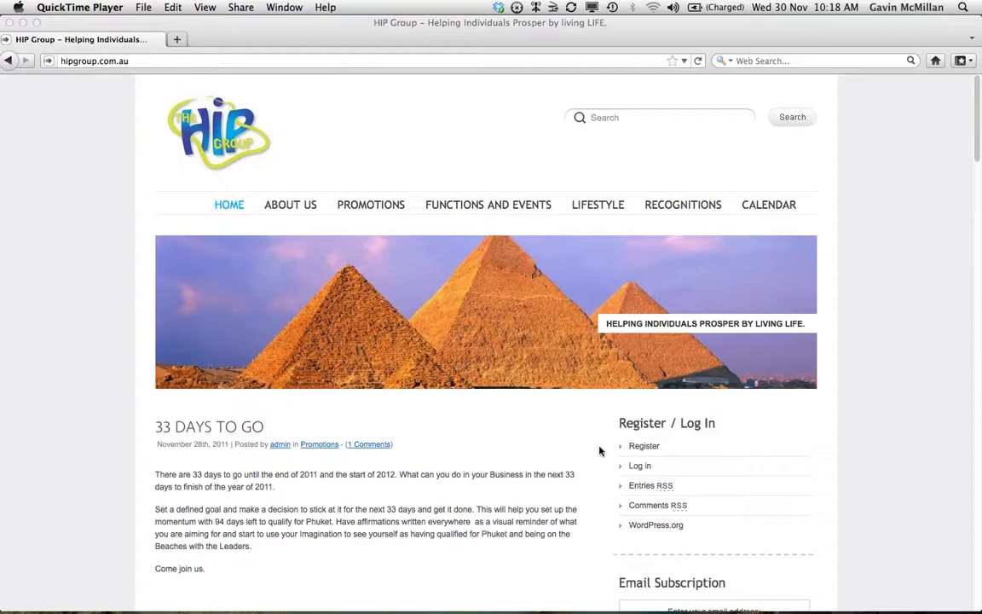
mouse_move(690, 457)
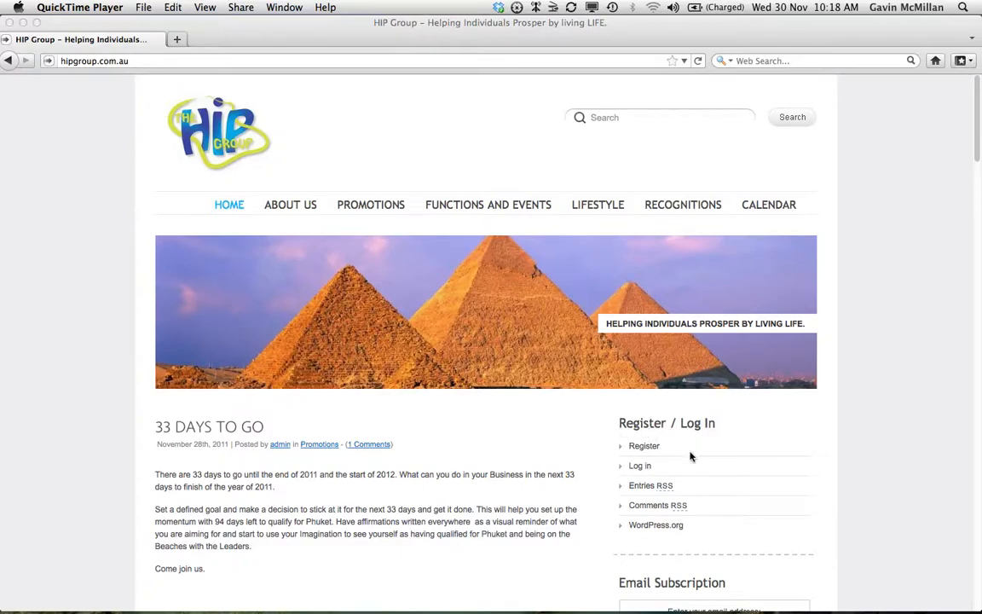
mouse_move(697, 440)
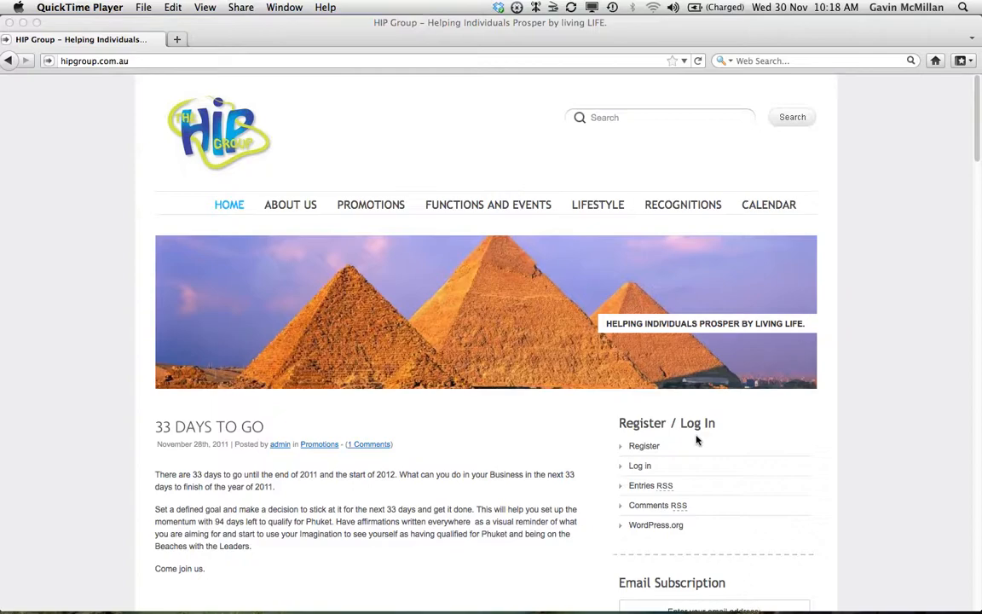
mouse_move(683, 469)
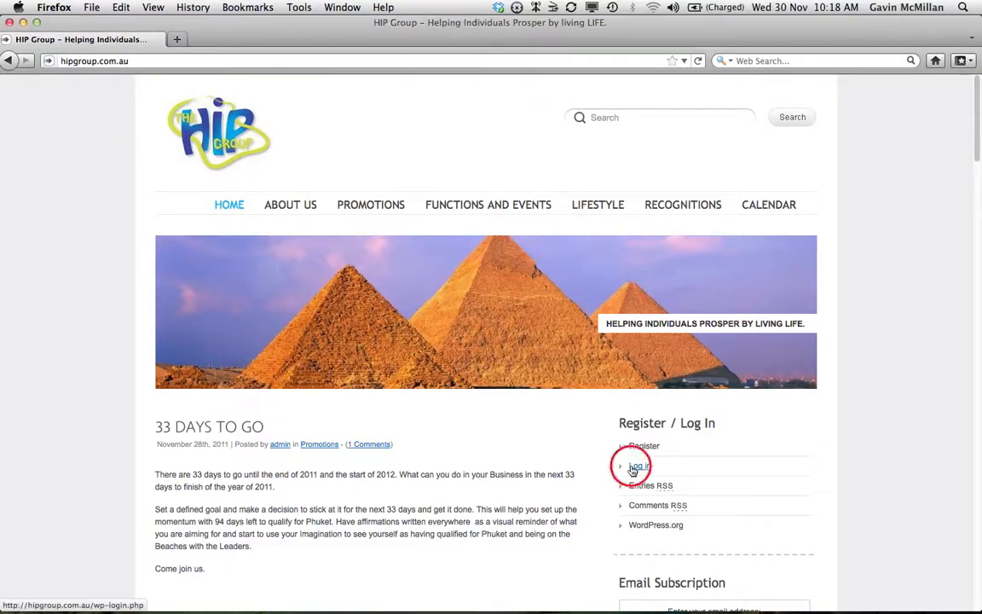
left_click(637, 466)
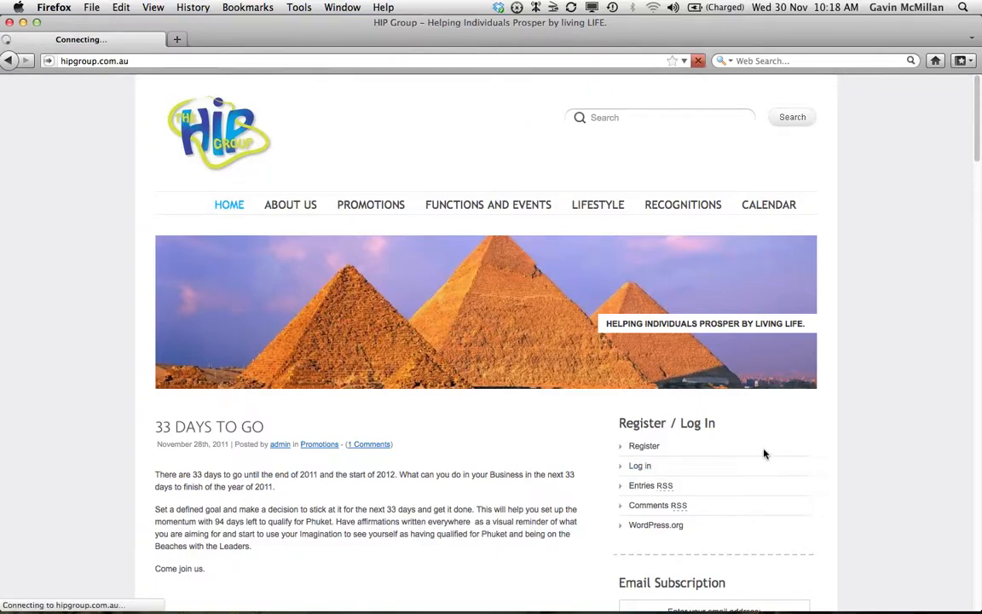
left_click(639, 465)
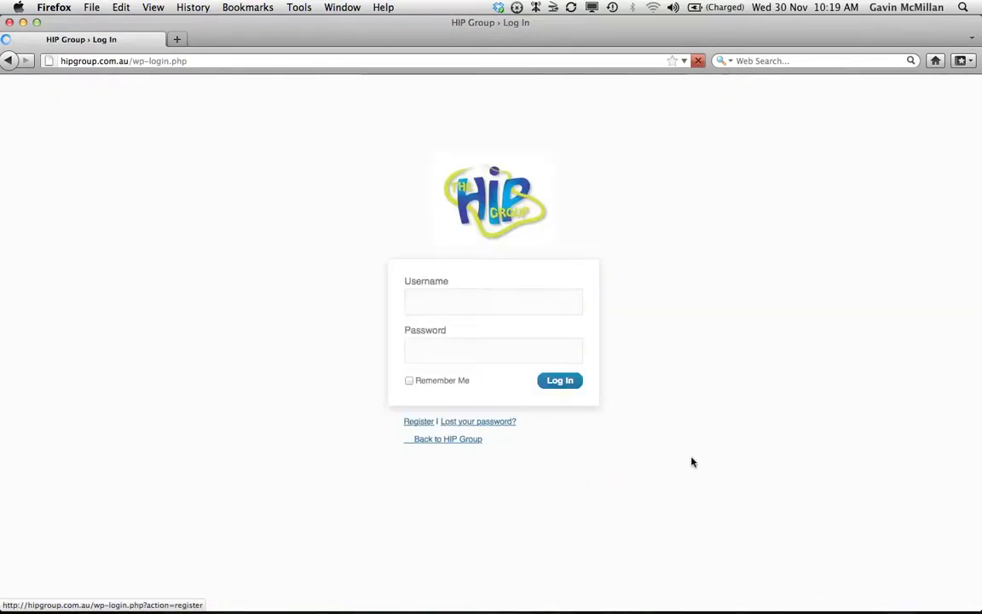
type("gavintest")
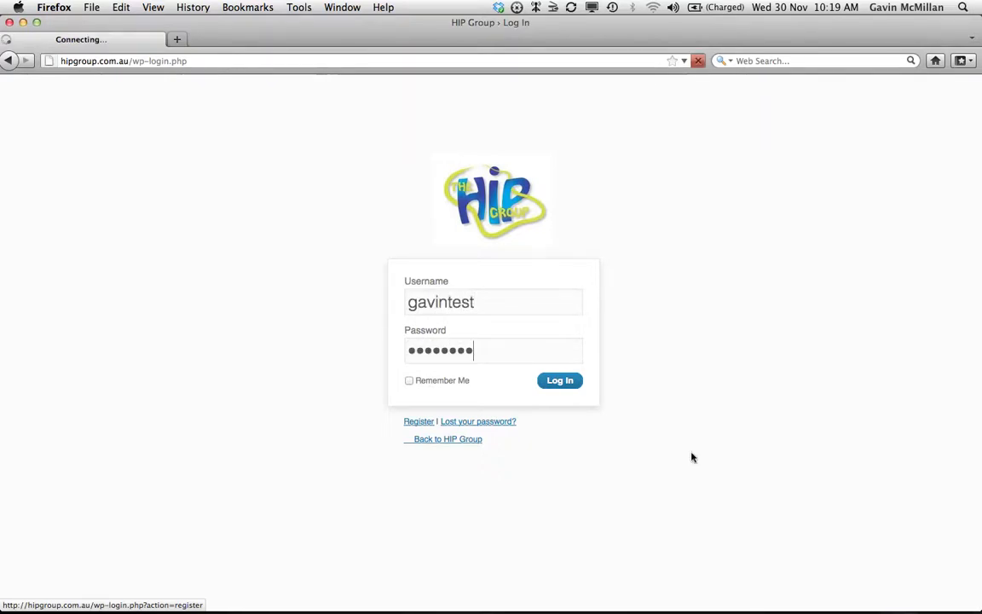
left_click(559, 380)
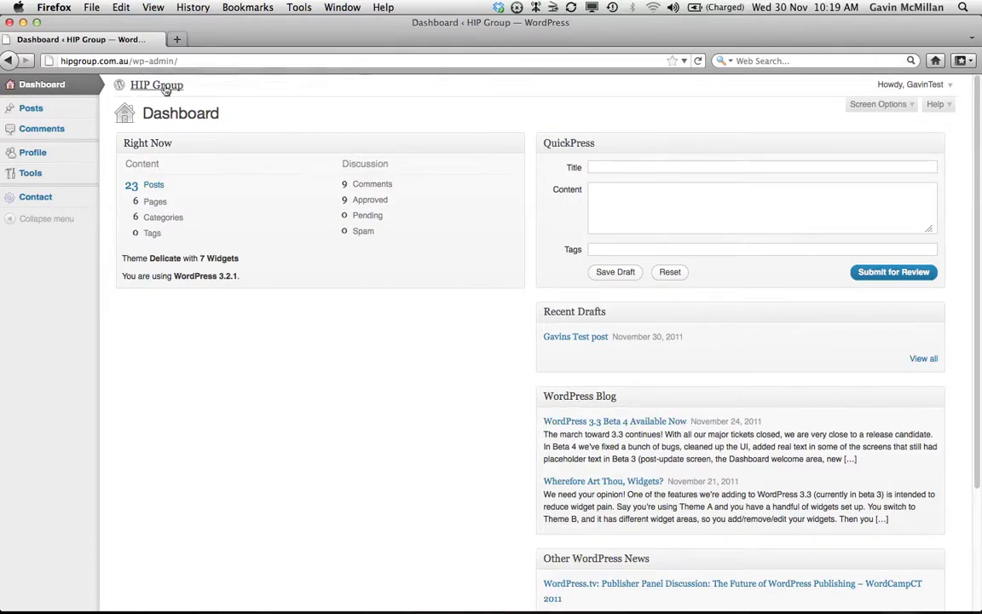
mouse_move(170, 111)
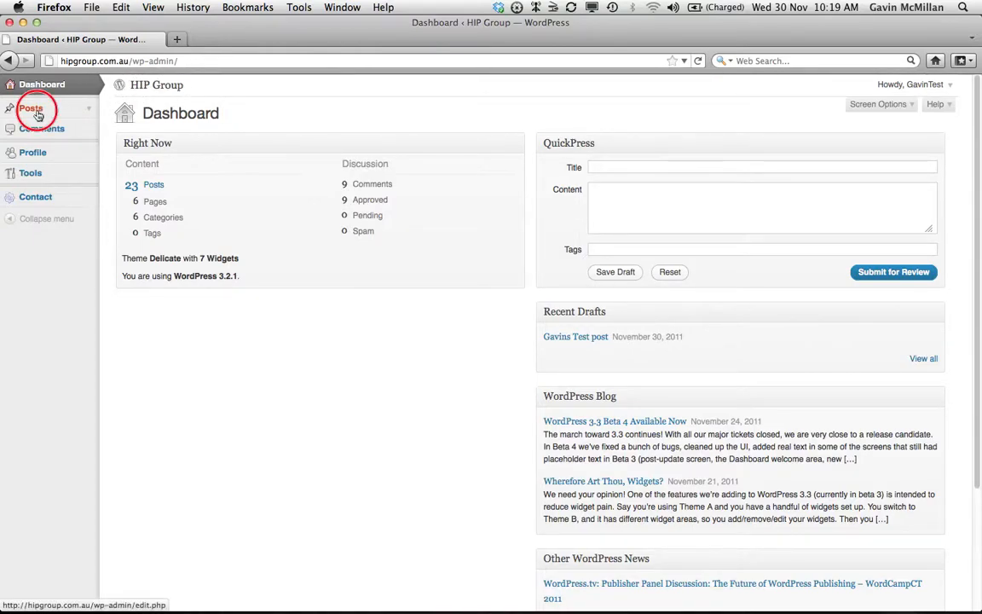
Start a new blank post from the Posts menu, ready for a title.
left_click(31, 107)
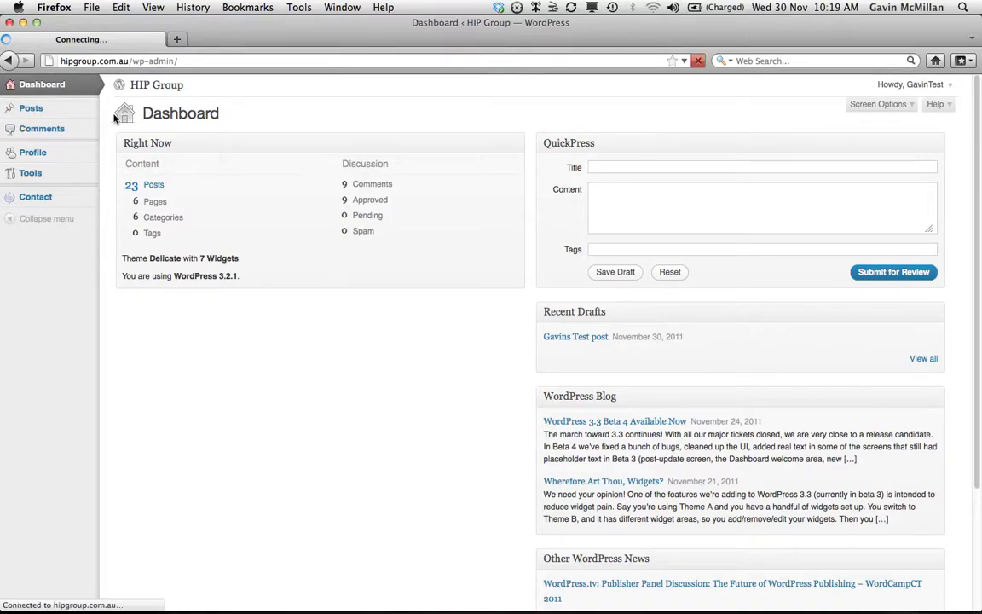
left_click(31, 107)
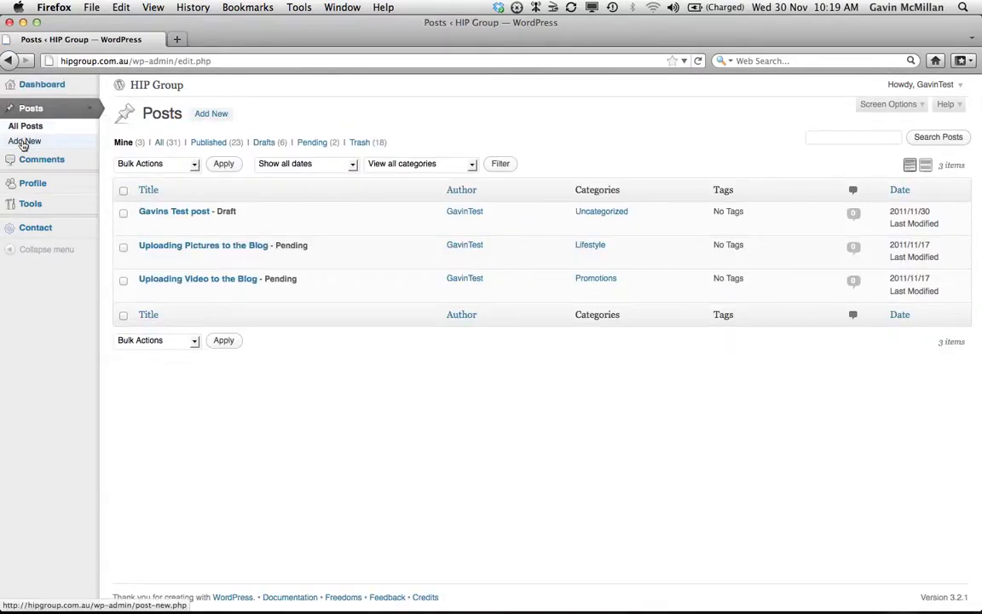
left_click(24, 140)
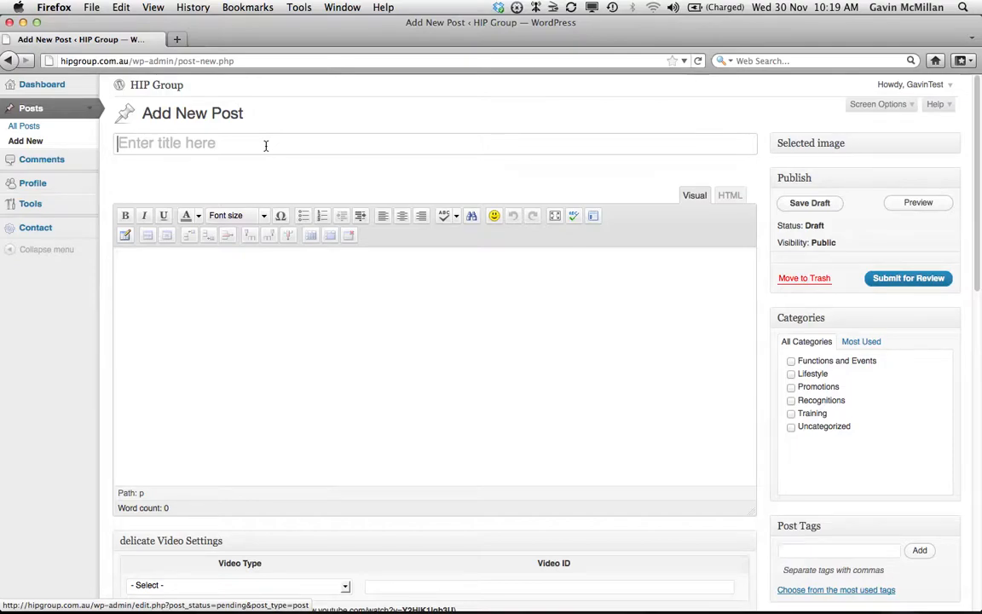
Title the post 'Gavins HIP Group Blog Post'.
type("Gavins HIP G")
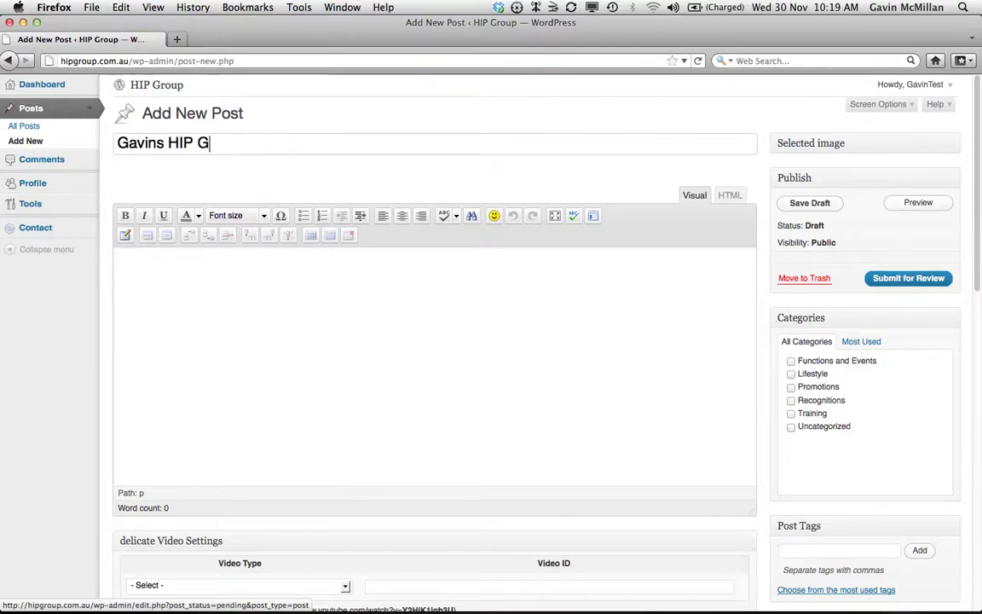
type("roup")
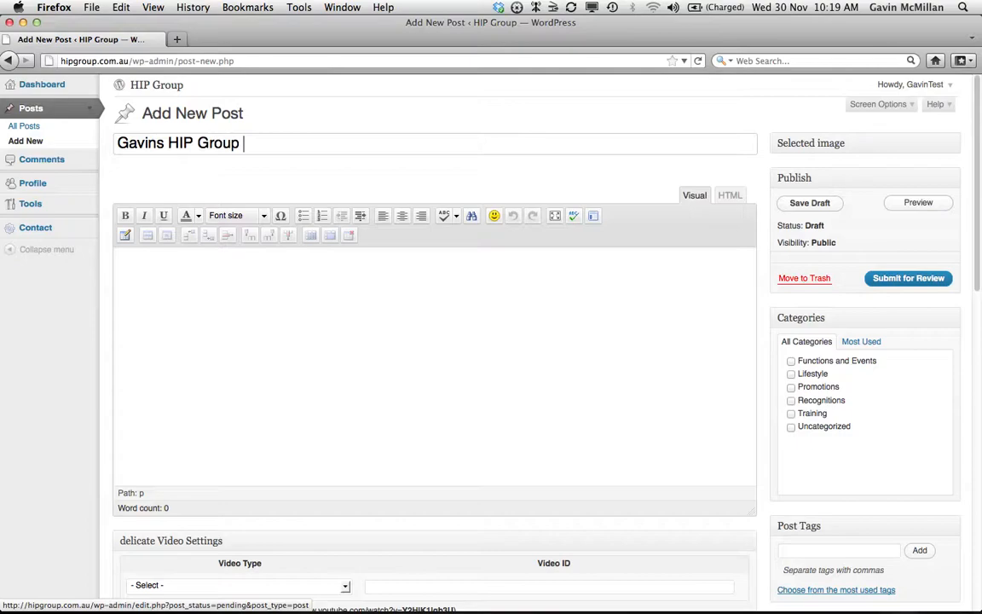
type("Blog Post")
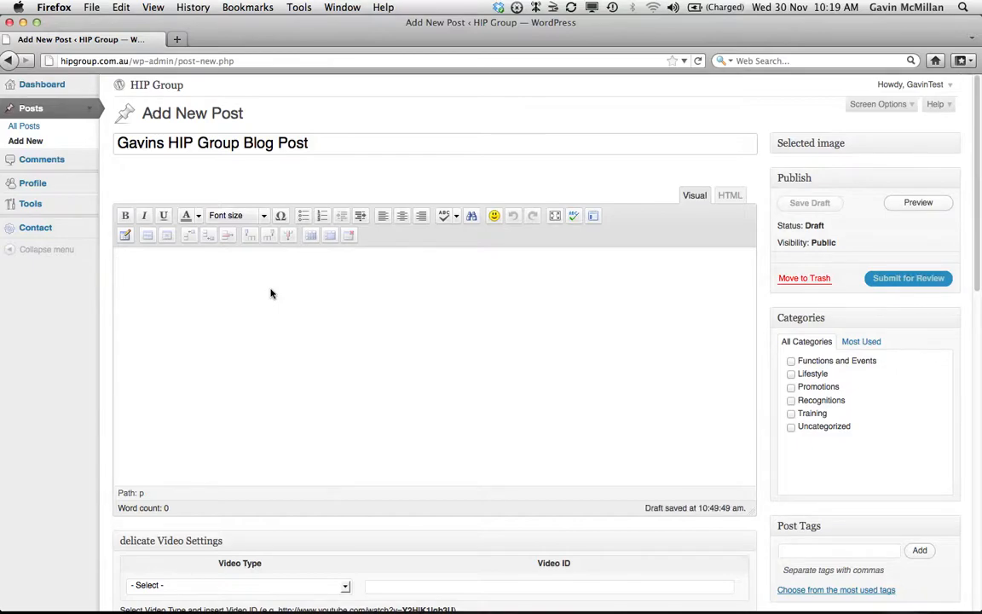
Write the body sentence 'This is the content of the blog post.'.
type("This is the")
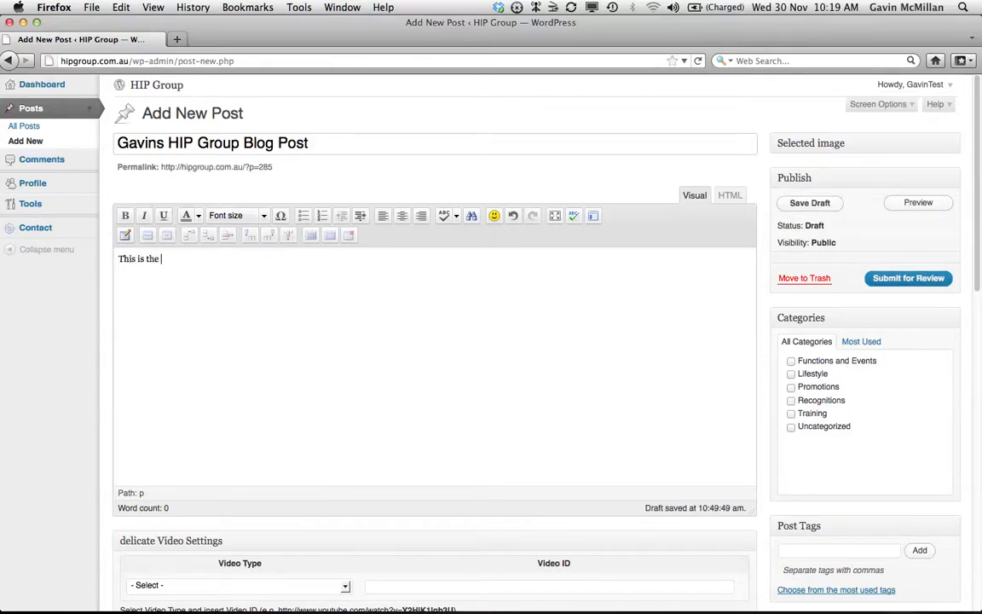
type("content of the bl")
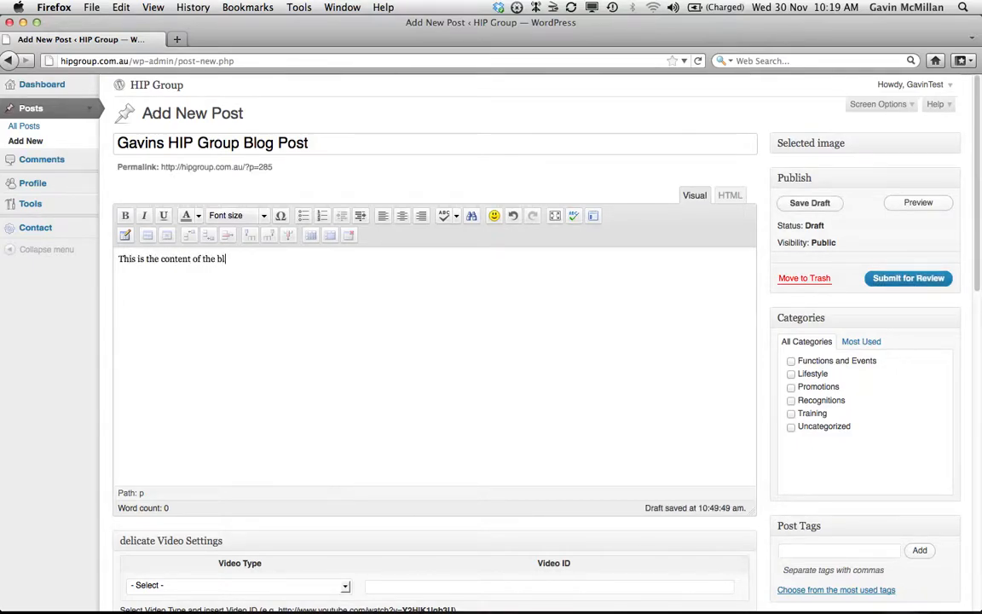
type("og post.")
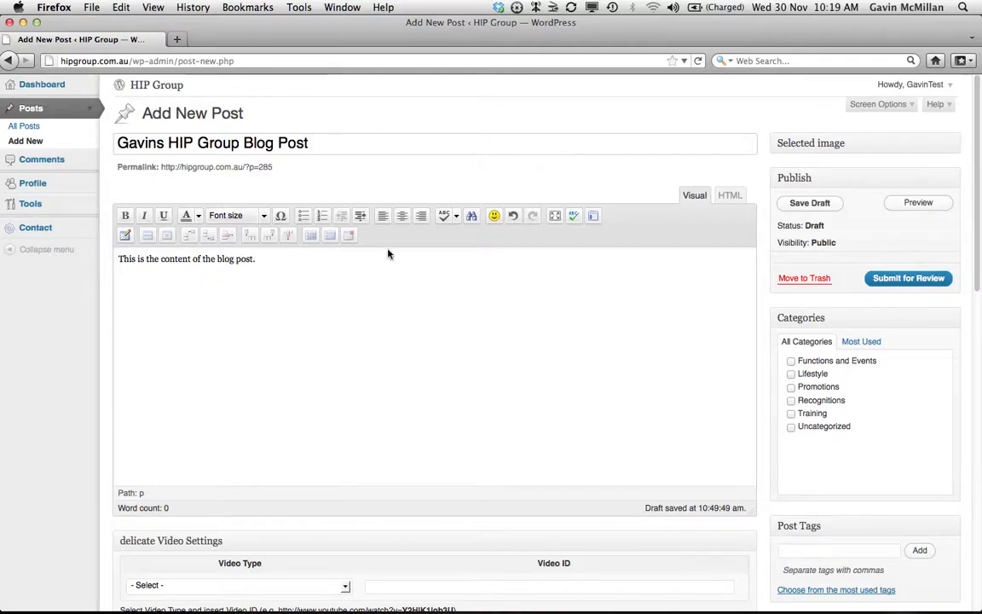
mouse_move(310, 259)
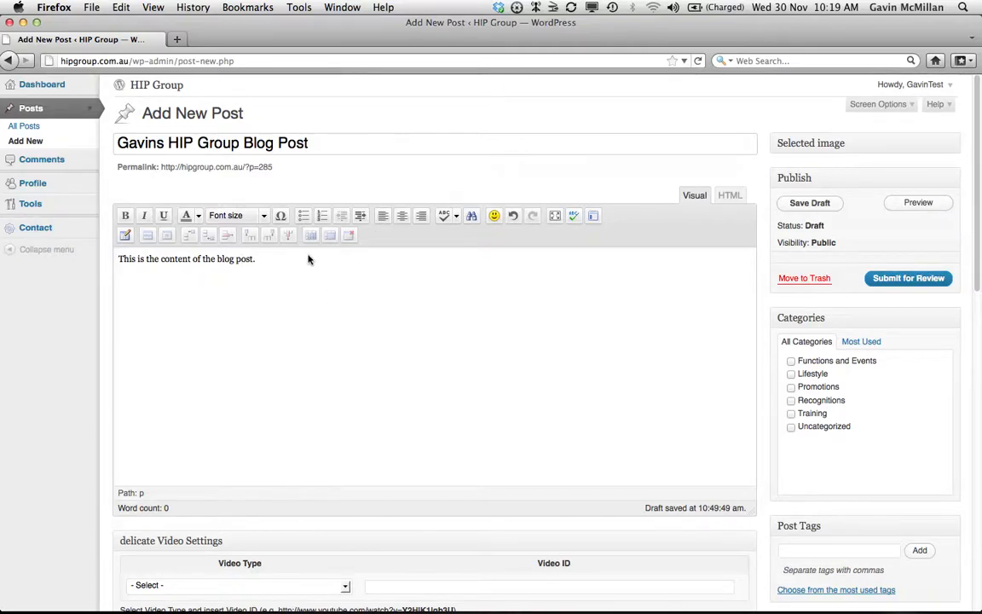
Make the body sentence bold, italic, yellow-green and 18pt.
left_click(126, 214)
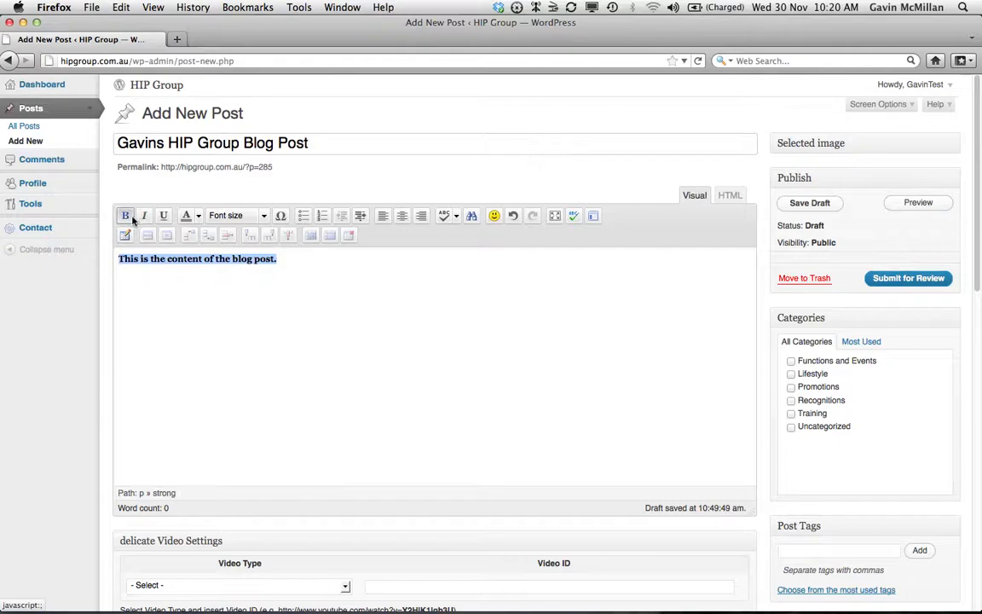
left_click(191, 215)
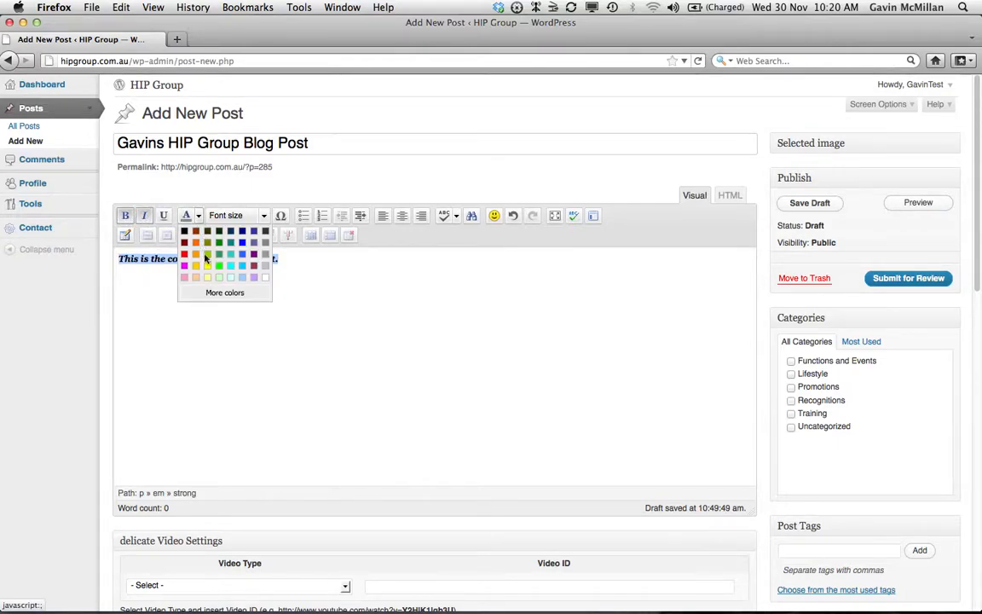
left_click(196, 266)
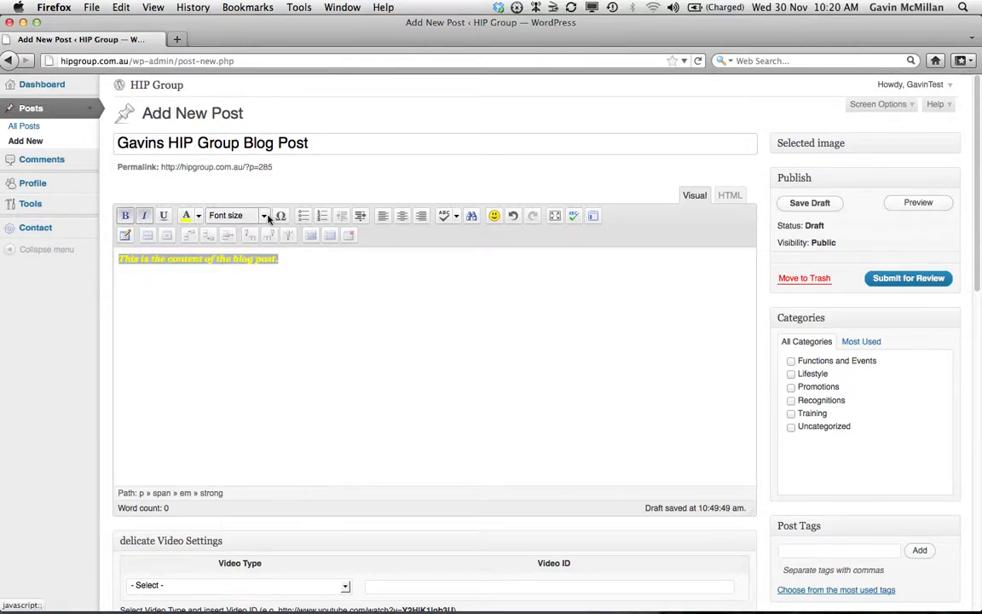
left_click(237, 215)
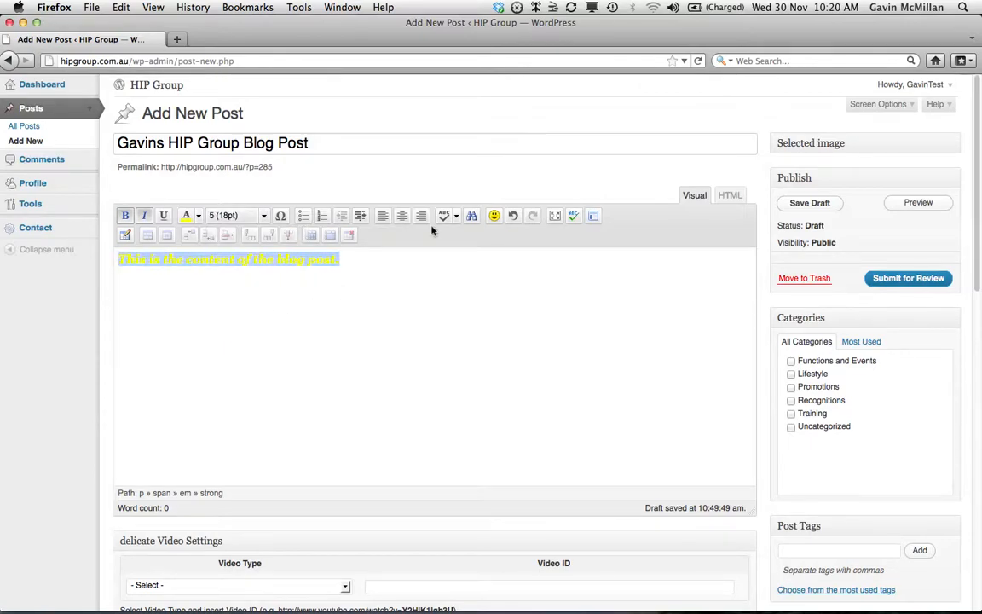
left_click(403, 215)
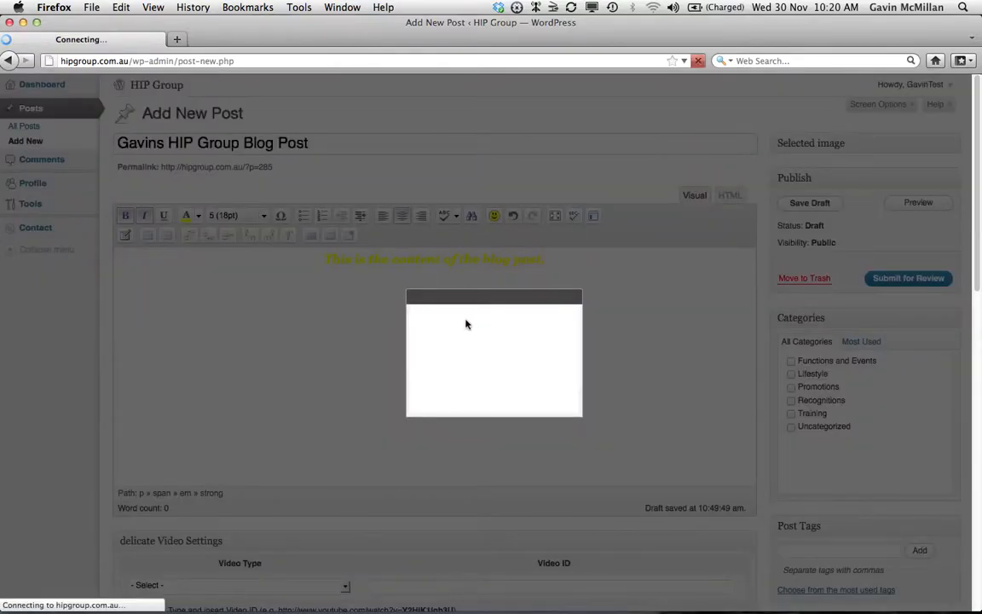
Insert the small table below the sentence with Information 1 in its first cell.
left_click(494, 215)
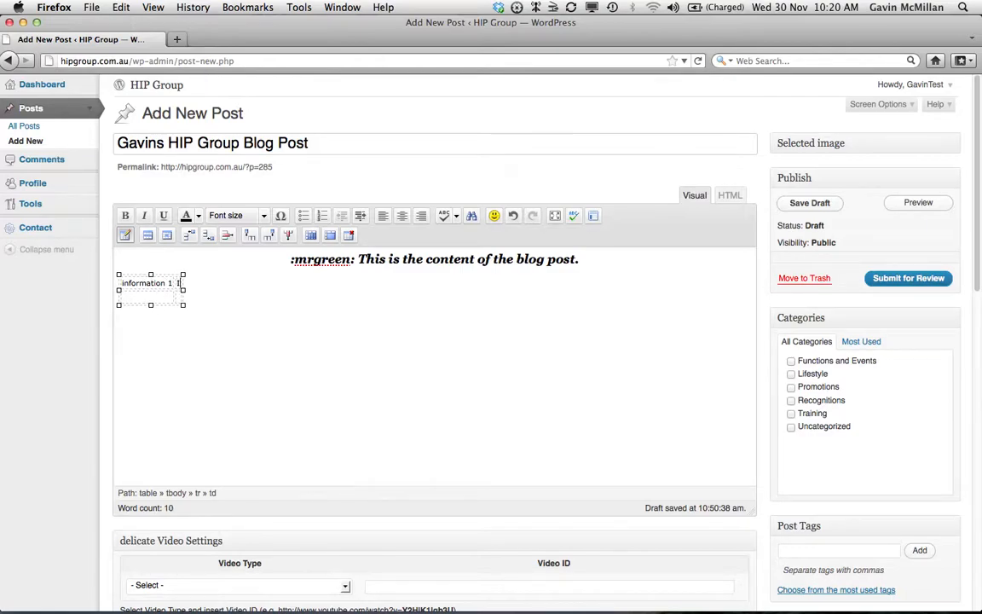
Fill the remaining cells with Information 2, Information 3 and Information 4.
type("Information 2")
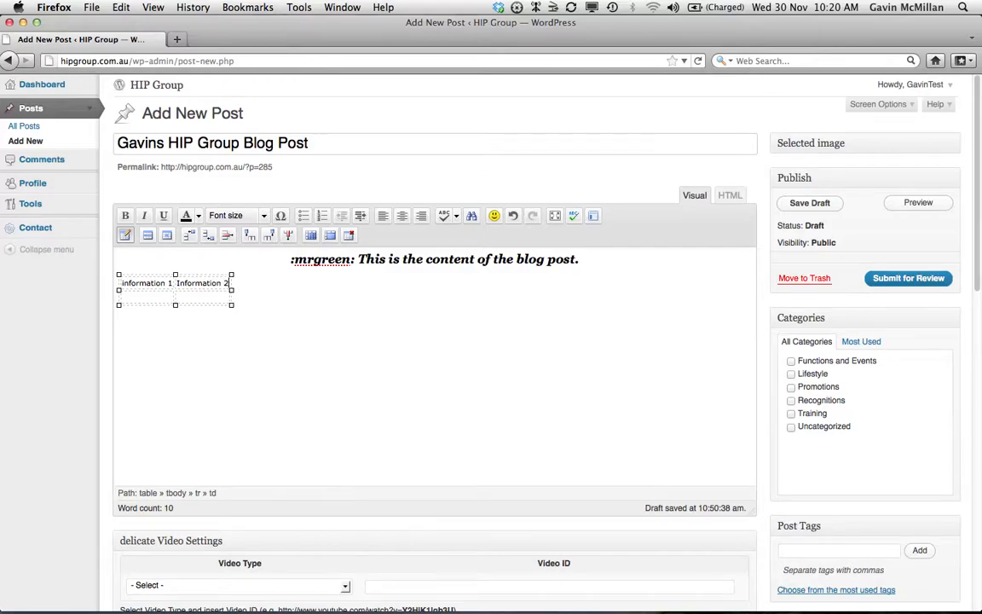
type("Information 3")
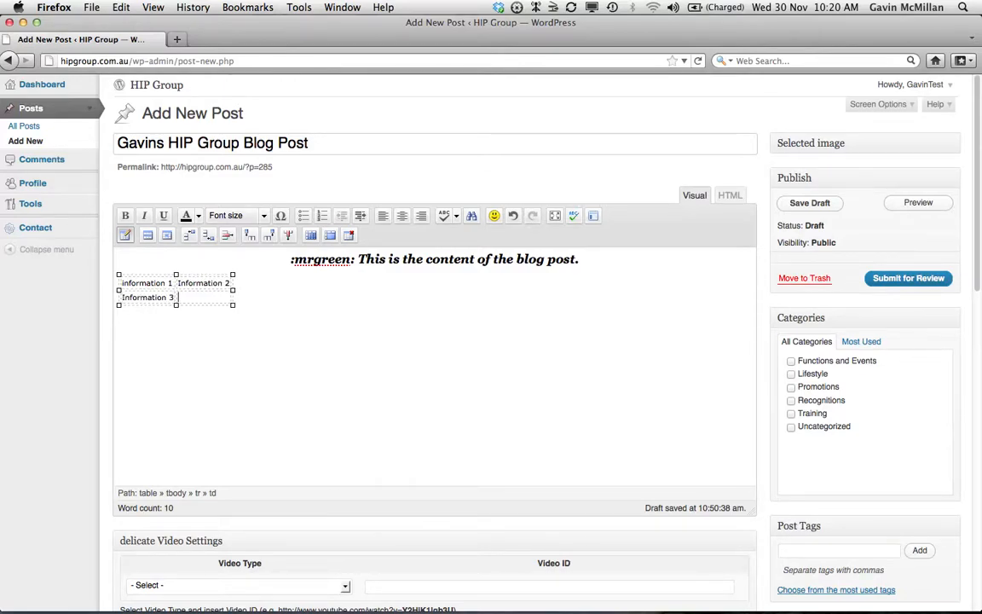
type("Information 4")
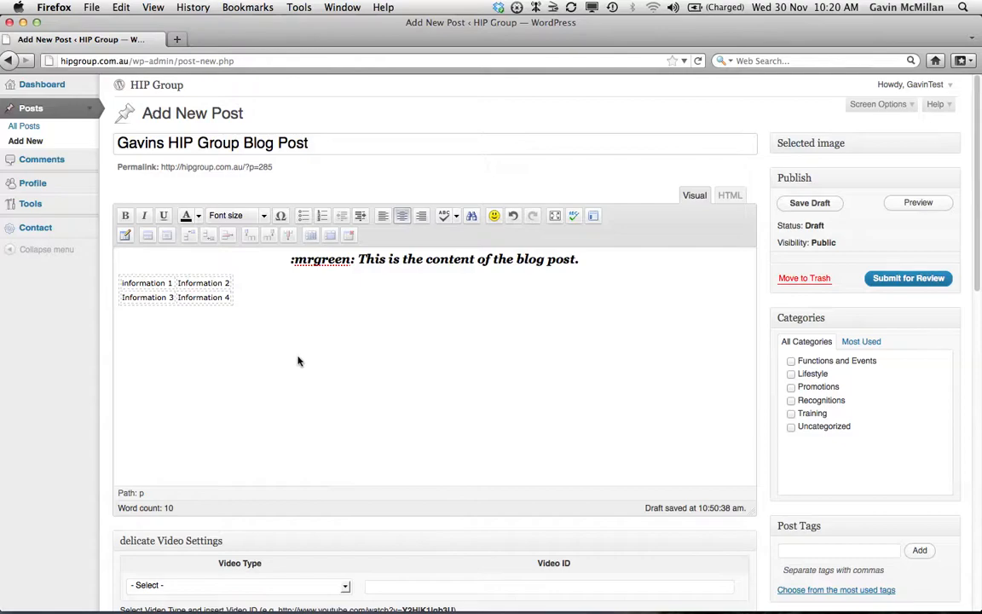
scroll("down", 3)
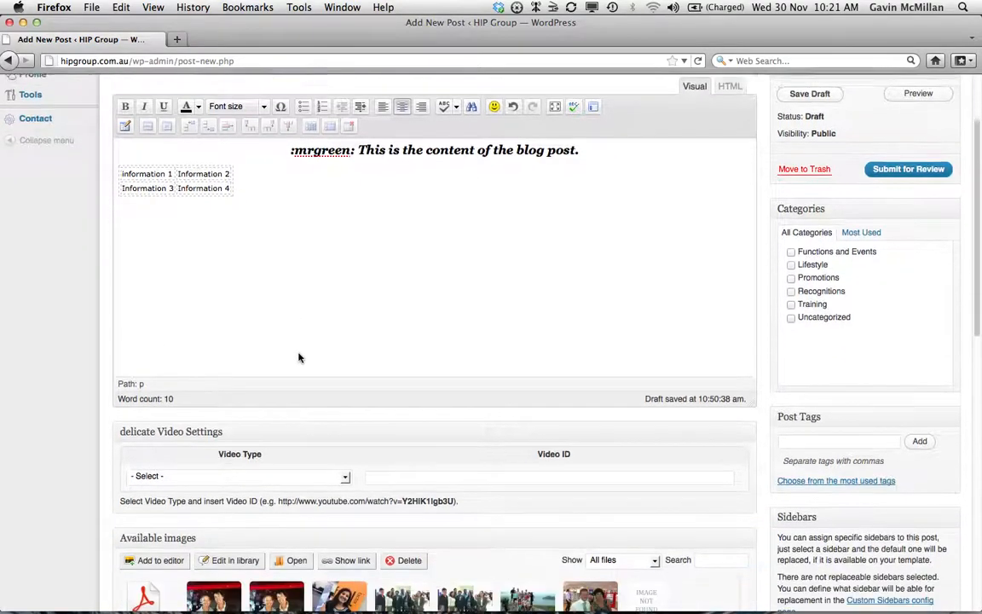
scroll("down", 3)
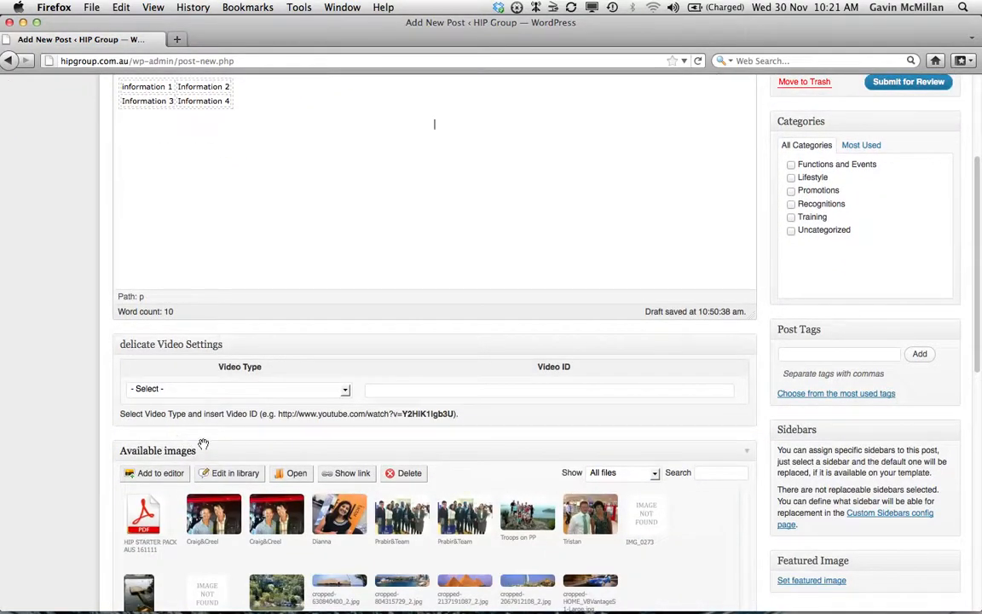
left_click(157, 450)
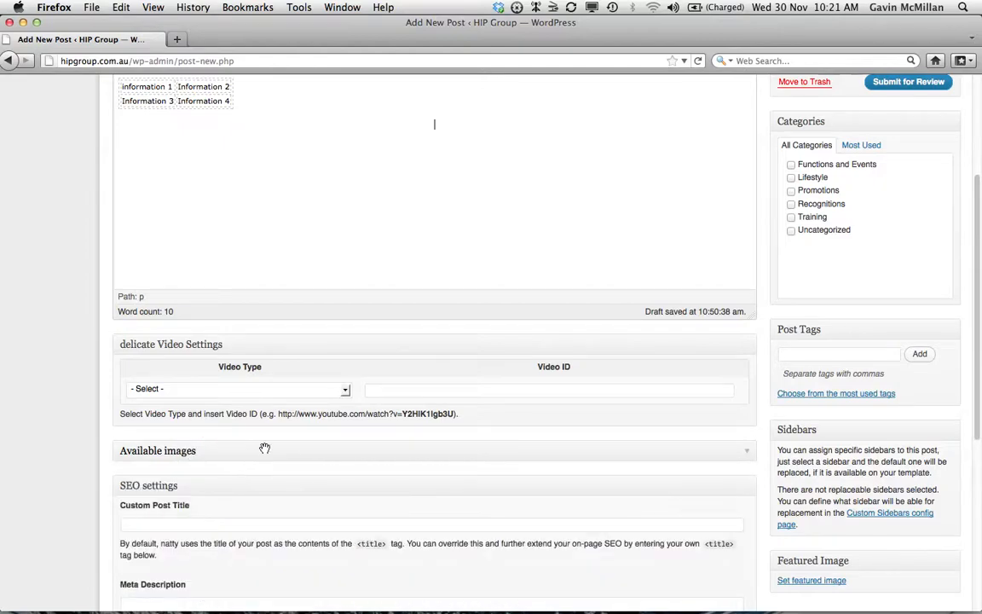
left_click(157, 450)
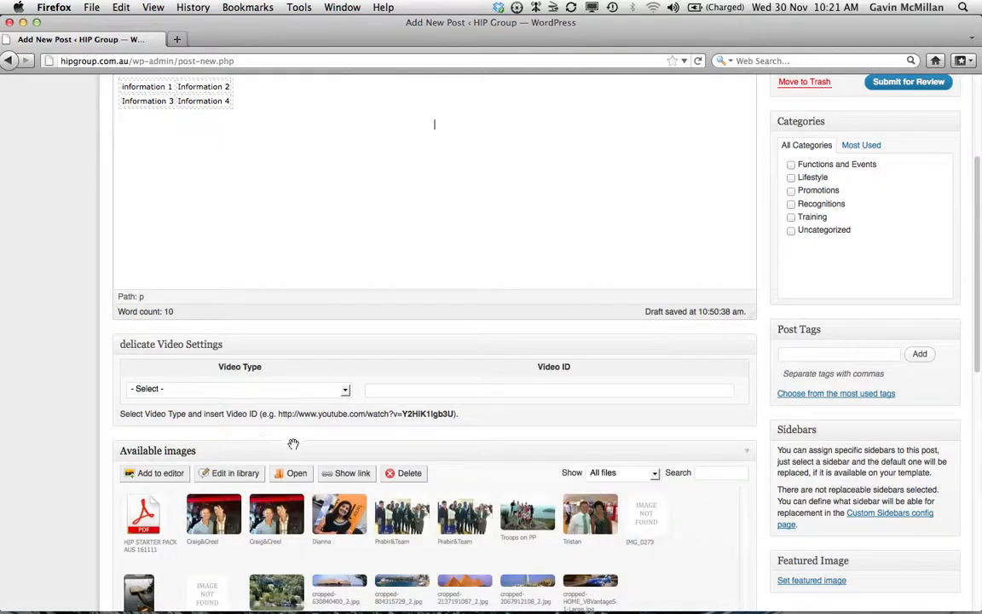
scroll("down", 3)
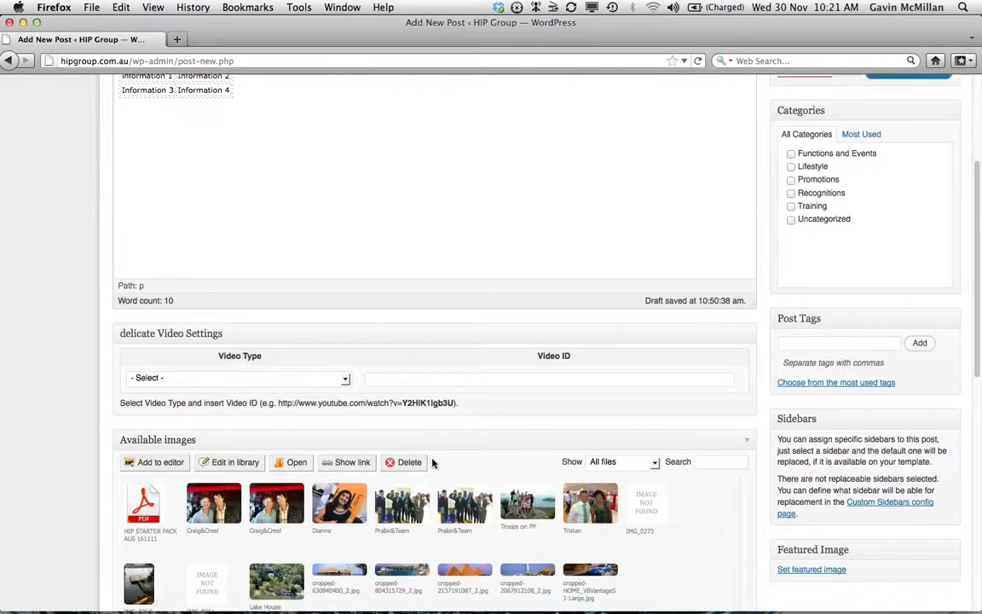
scroll("down", 3)
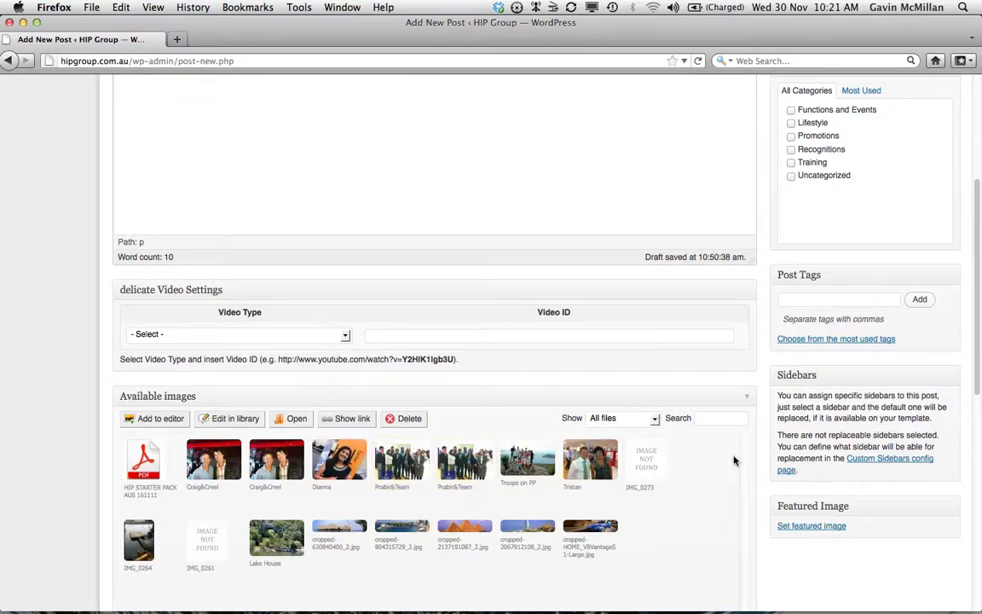
left_click(463, 459)
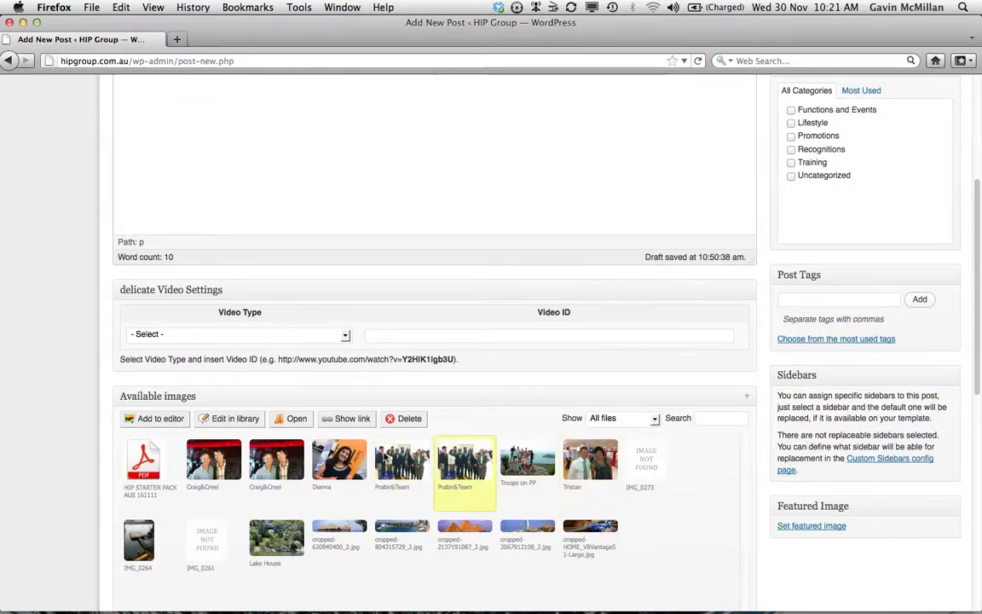
left_click(527, 537)
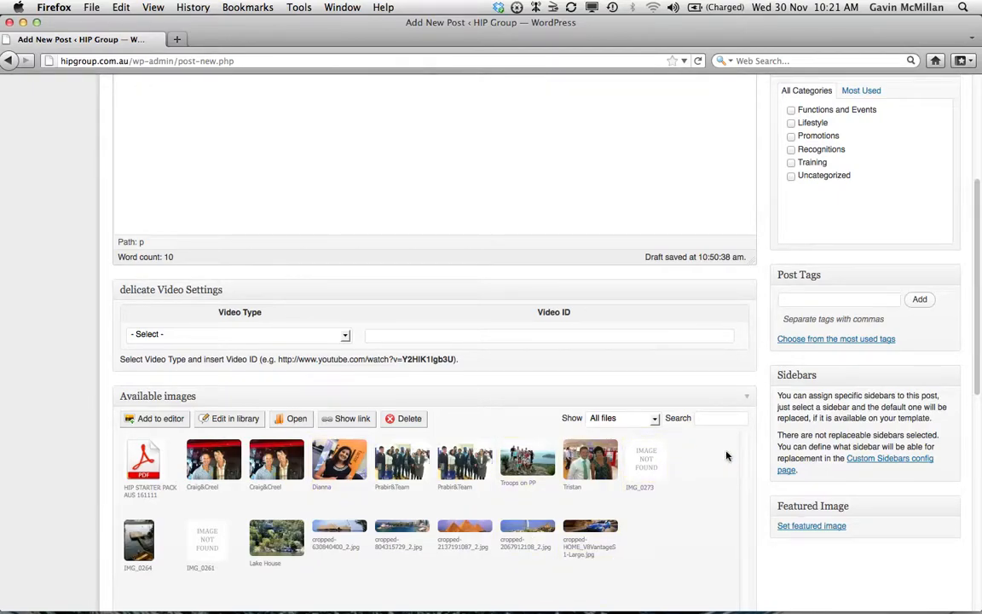
left_click(645, 460)
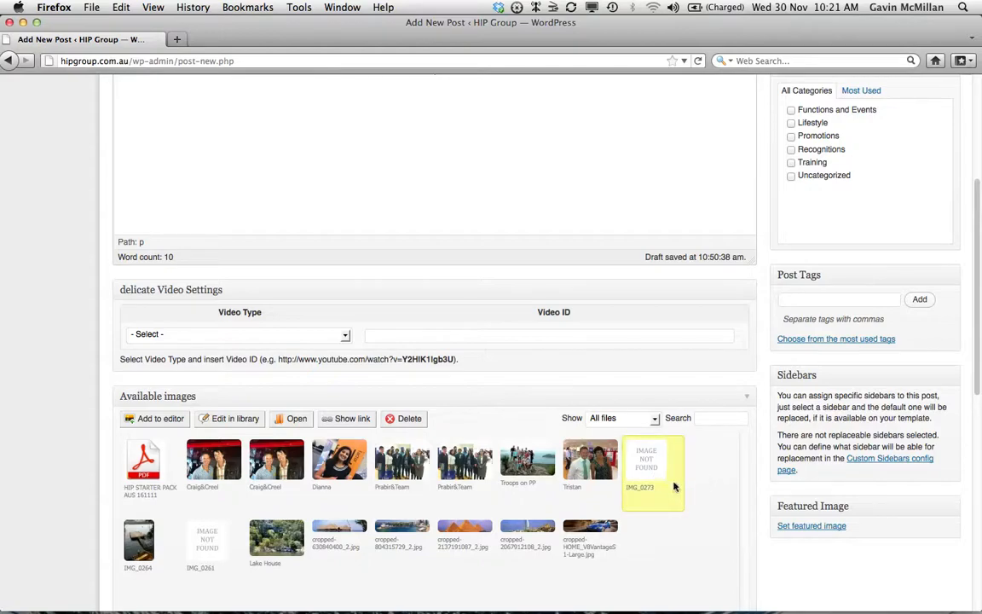
left_click(653, 461)
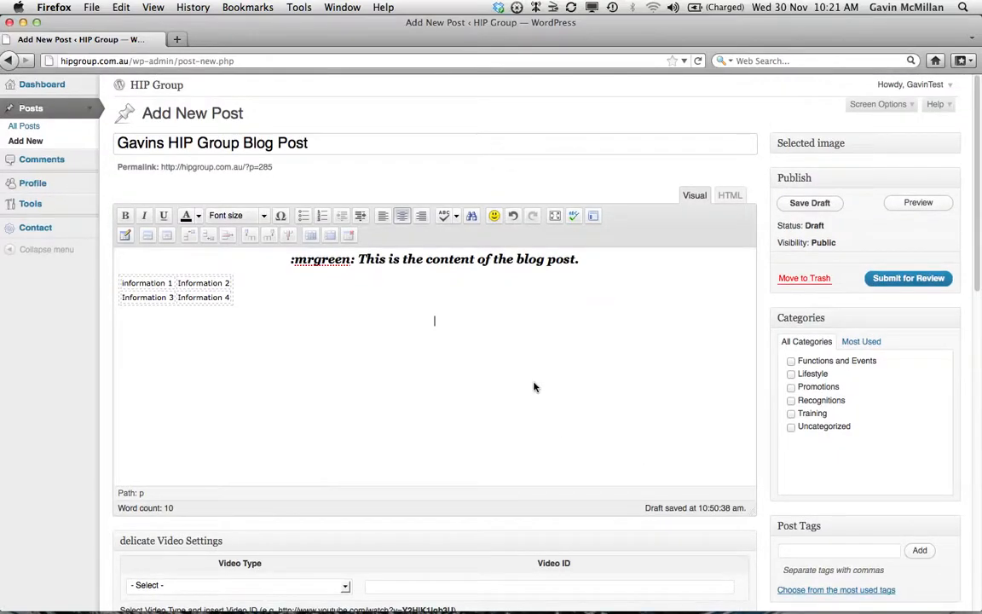
type("www.m")
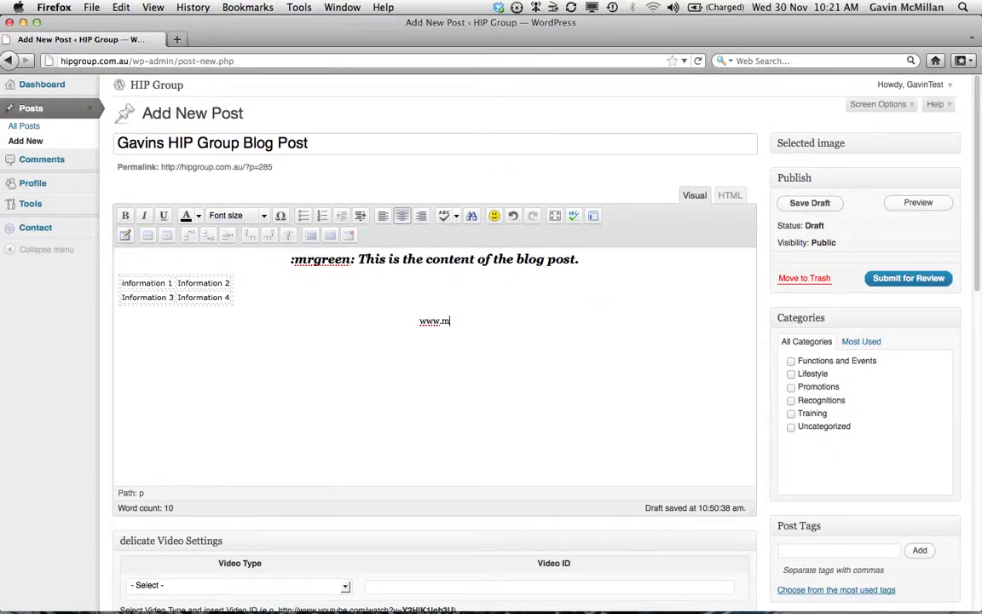
type("ozilla.org")
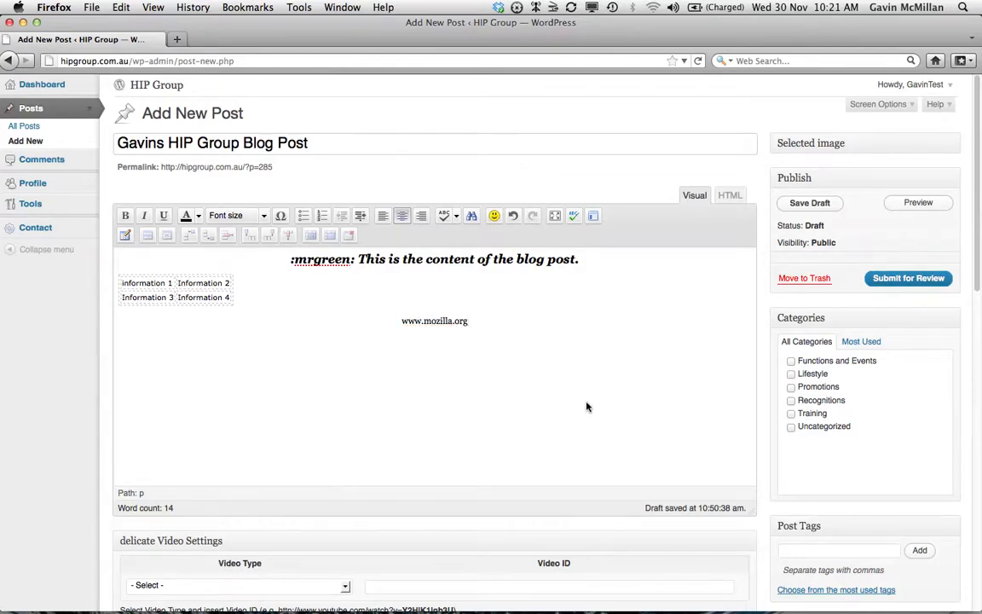
scroll("down", 3)
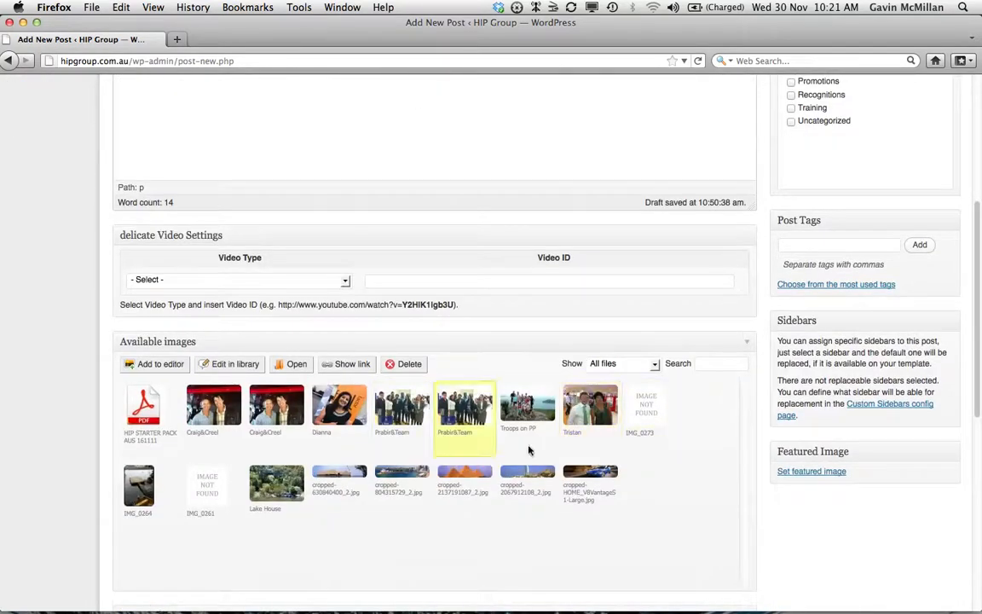
Insert the photo of two men below the link text and align it left.
left_click(527, 403)
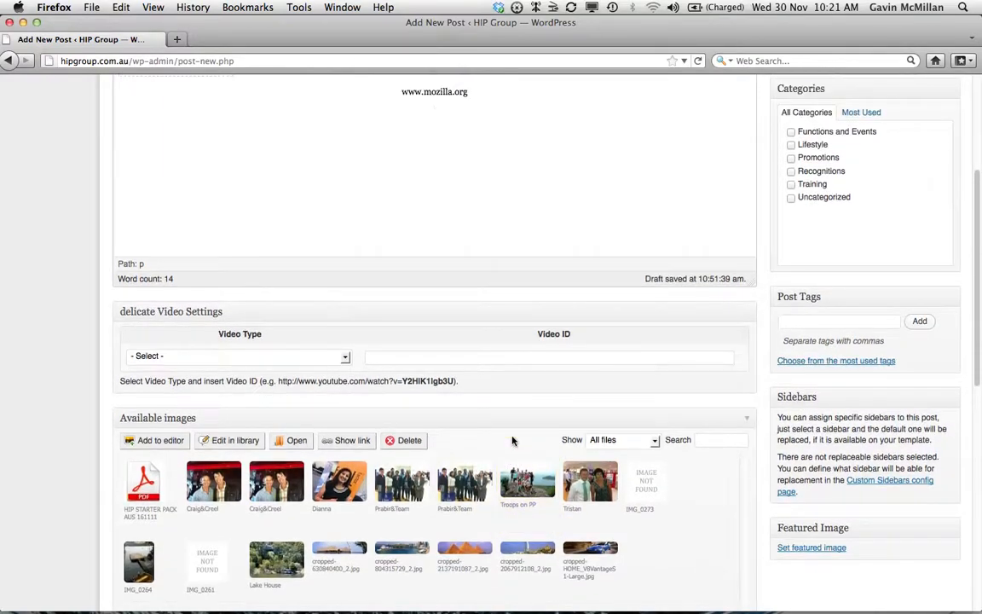
left_click(213, 481)
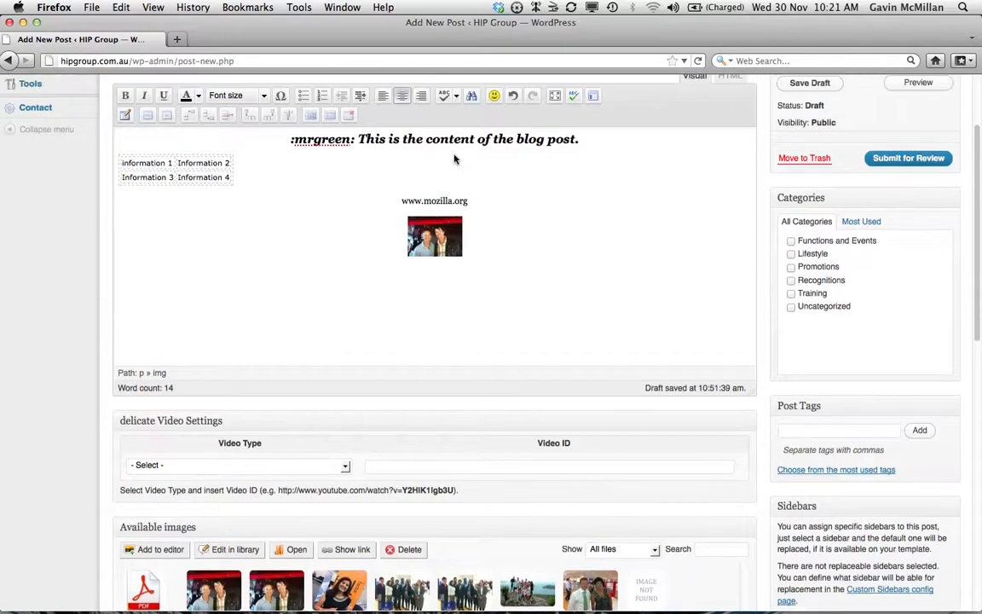
left_click(434, 235)
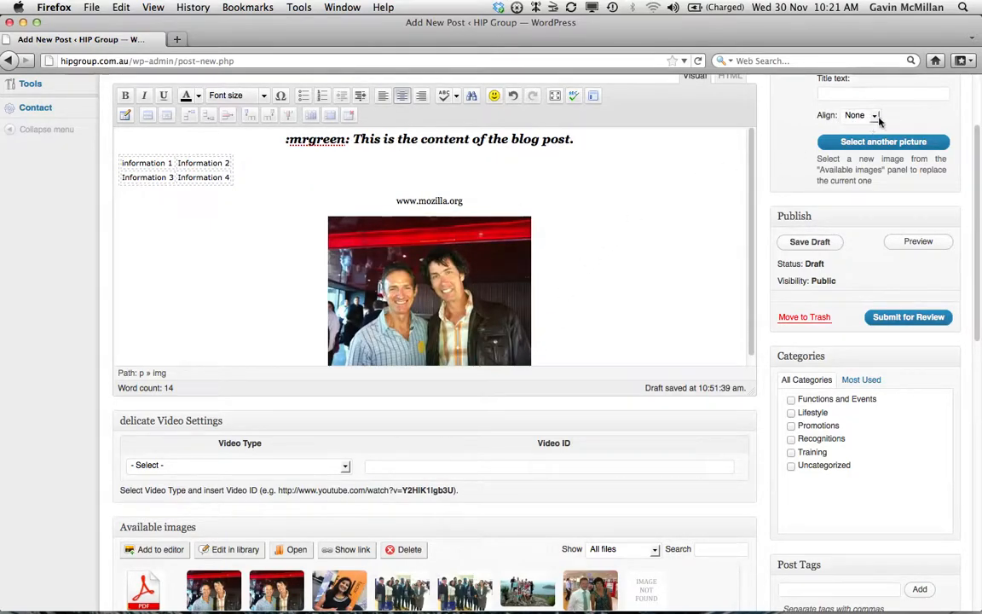
left_click(859, 116)
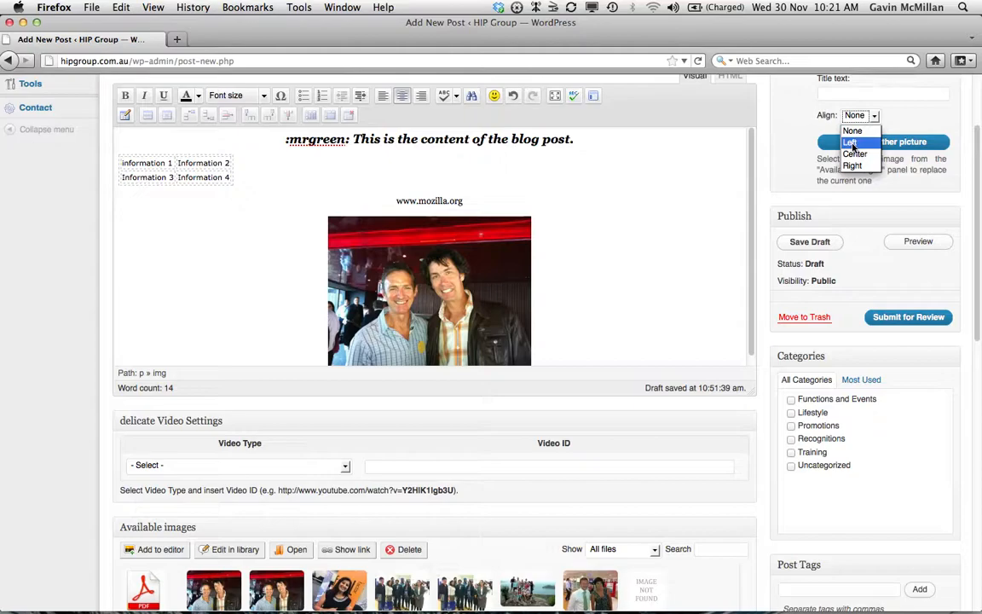
left_click(849, 143)
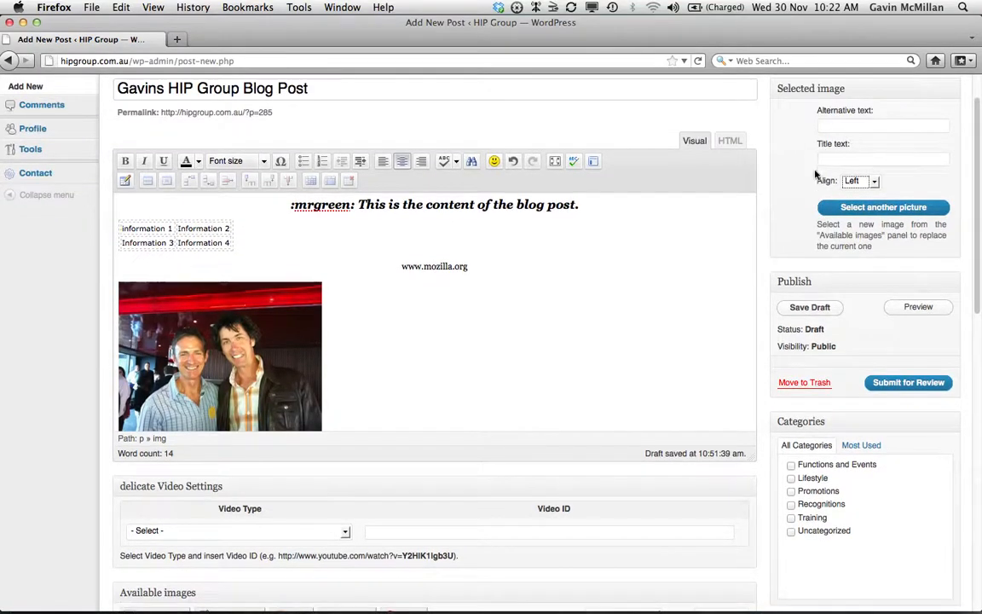
Give the photo the alternative text 'Craig and Creel'.
left_click(882, 126)
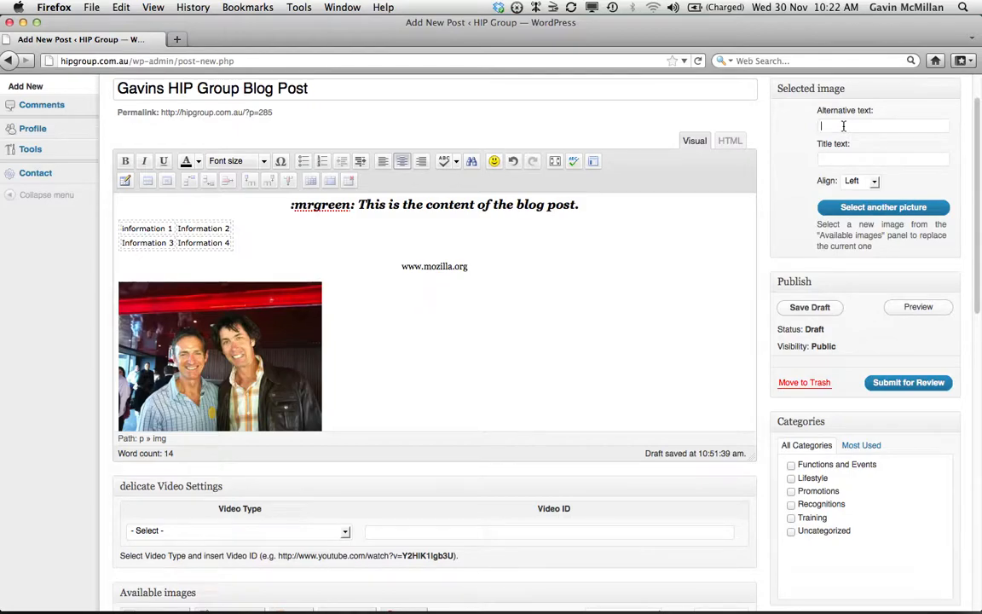
type("Craig and Creel")
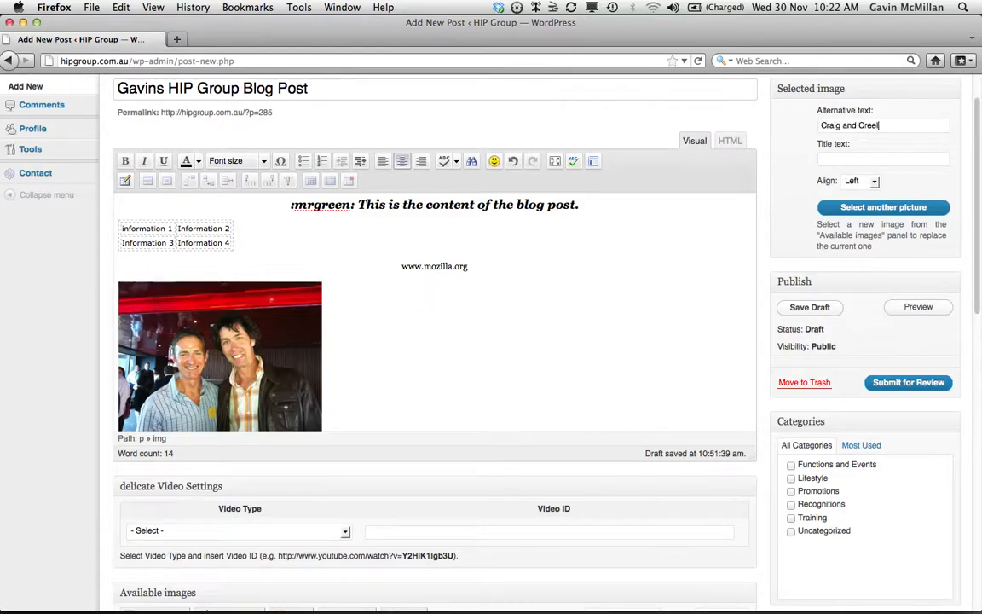
left_click(639, 269)
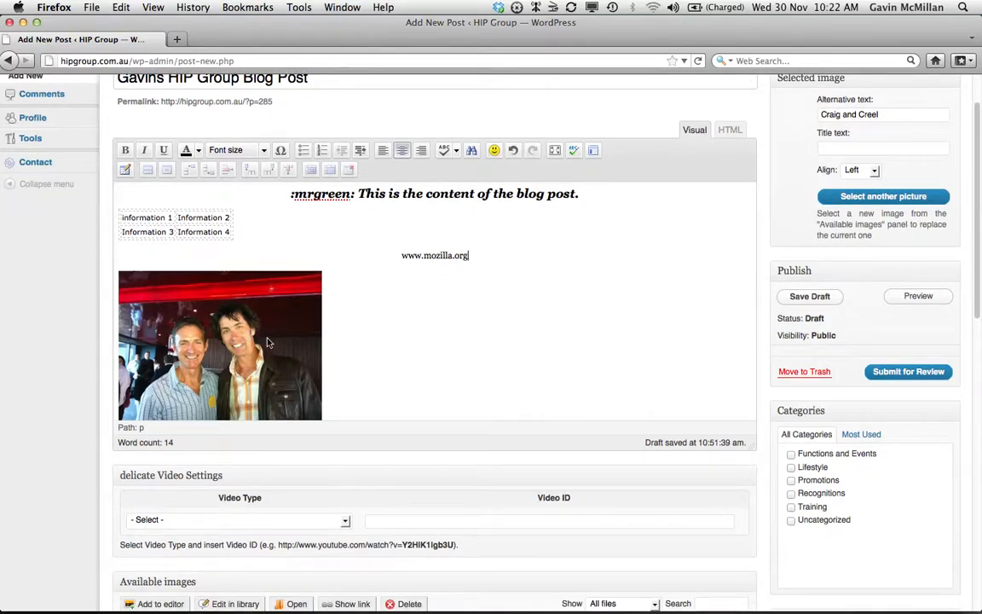
mouse_move(259, 339)
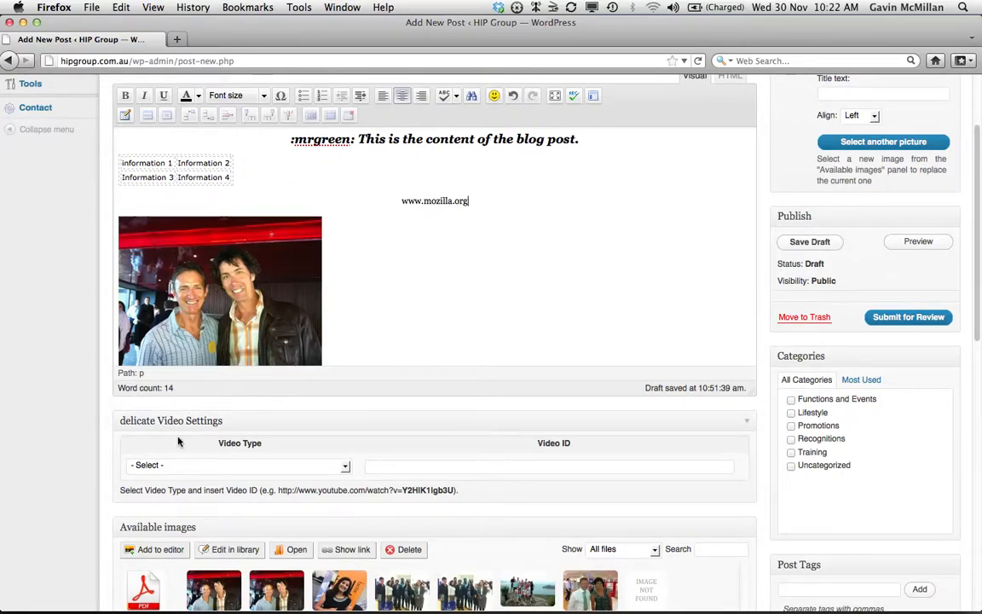
mouse_move(467, 436)
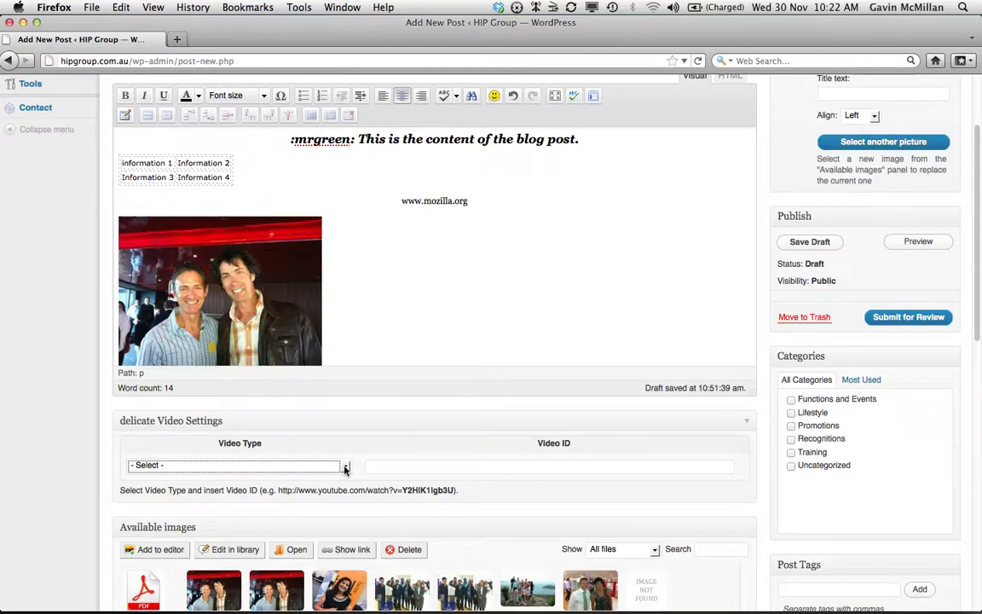
Choose Youtube as the post's video type in the video settings.
left_click(344, 463)
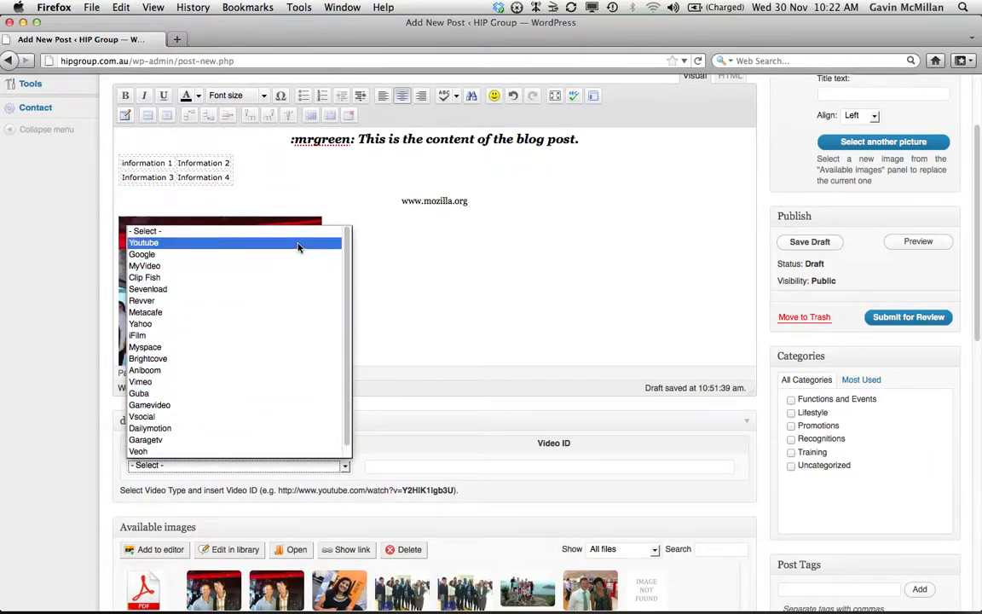
left_click(143, 242)
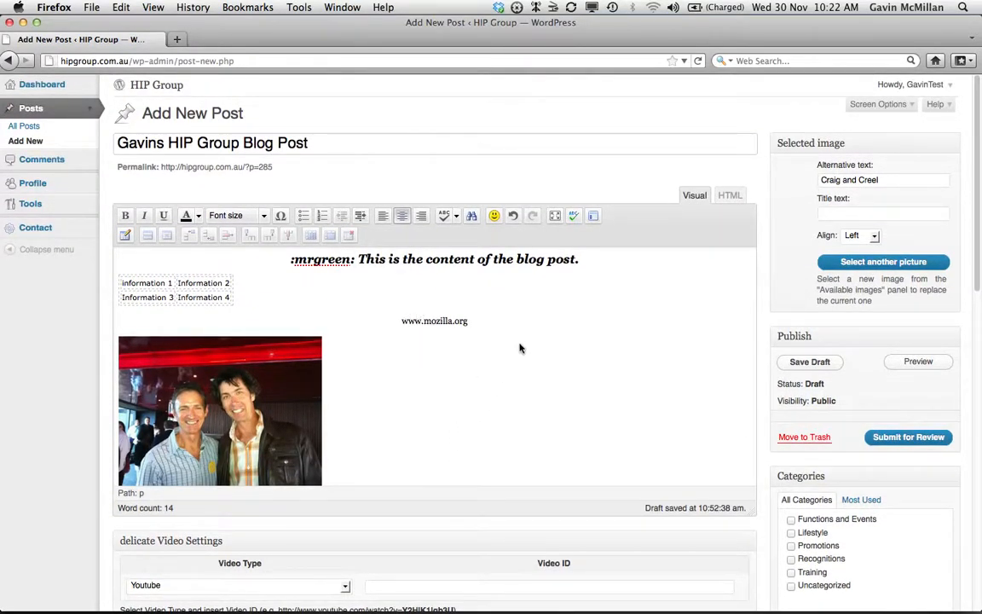
mouse_move(883, 511)
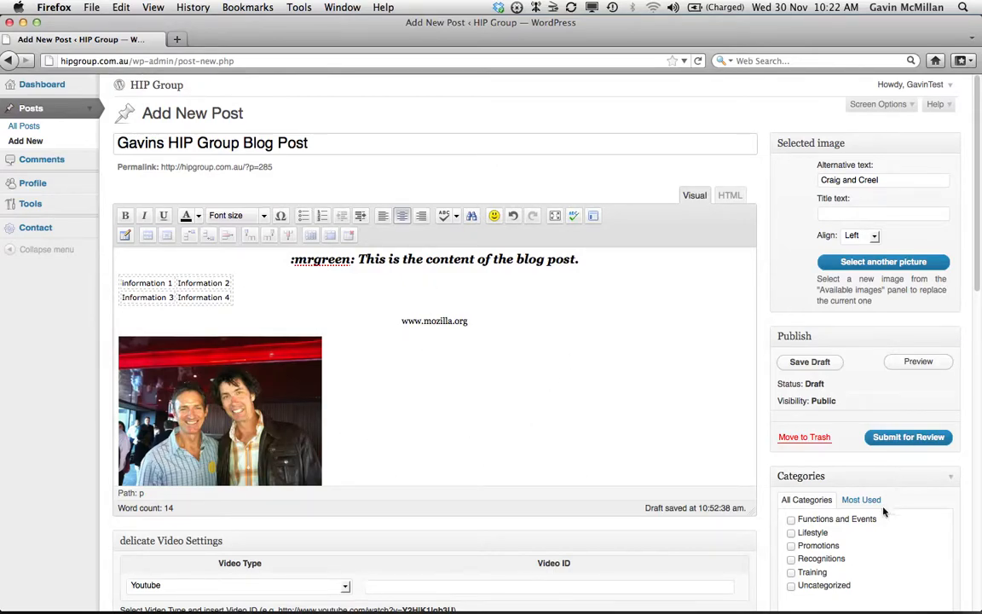
File the post under the Uncategorized category and submit it for review.
scroll("down", 3)
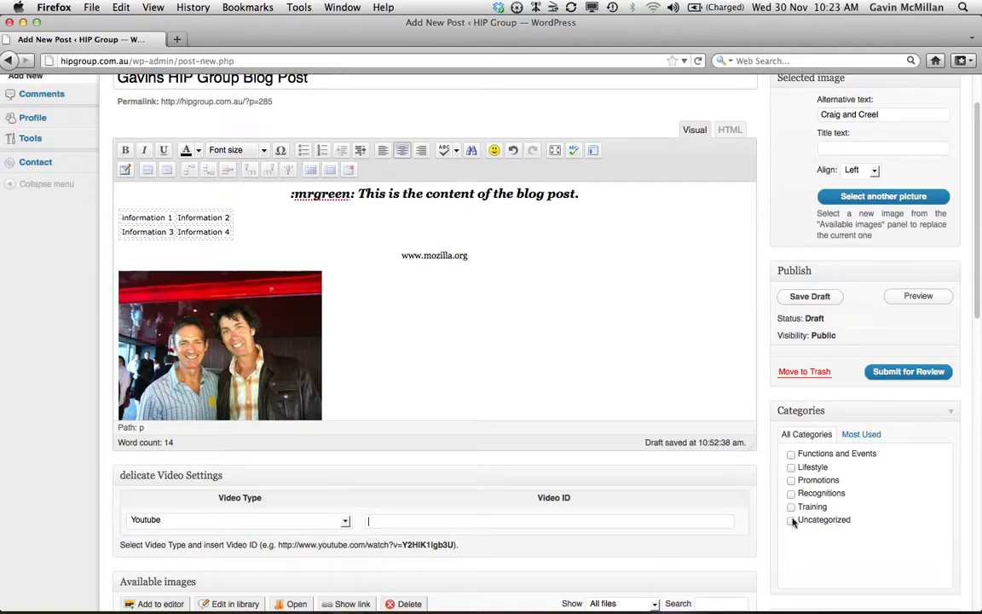
mouse_move(832, 530)
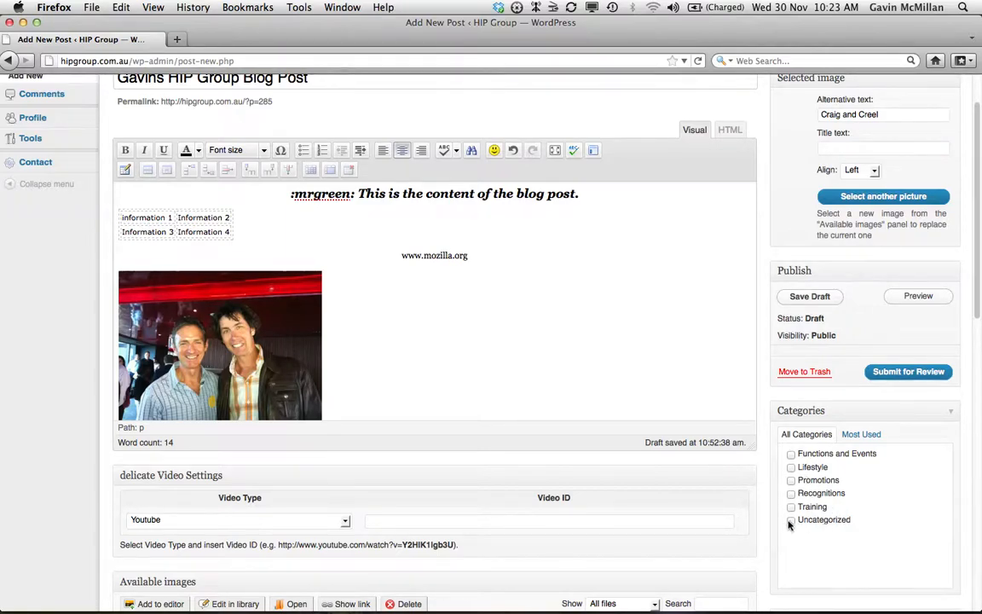
left_click(791, 520)
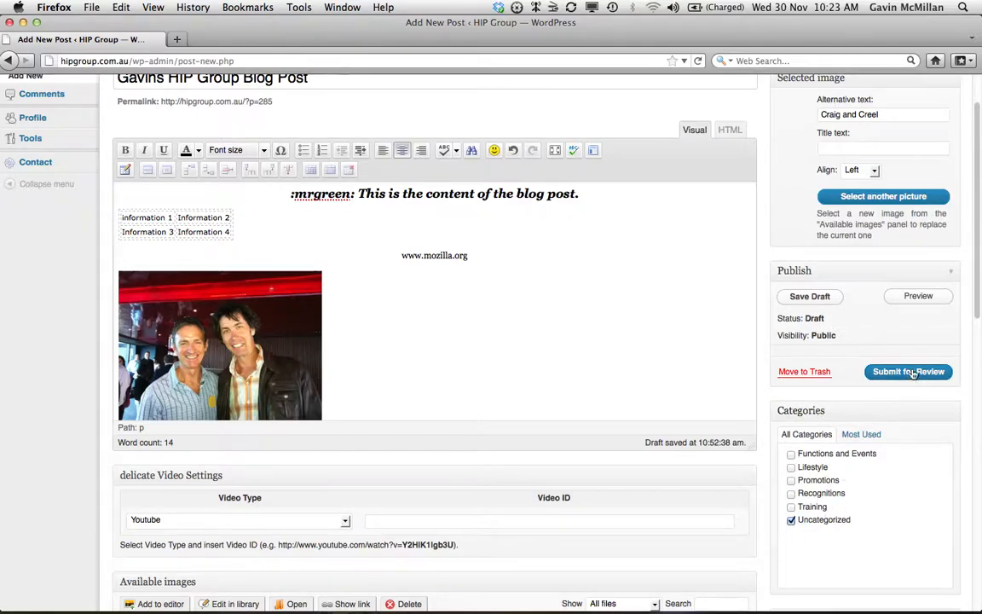
left_click(907, 371)
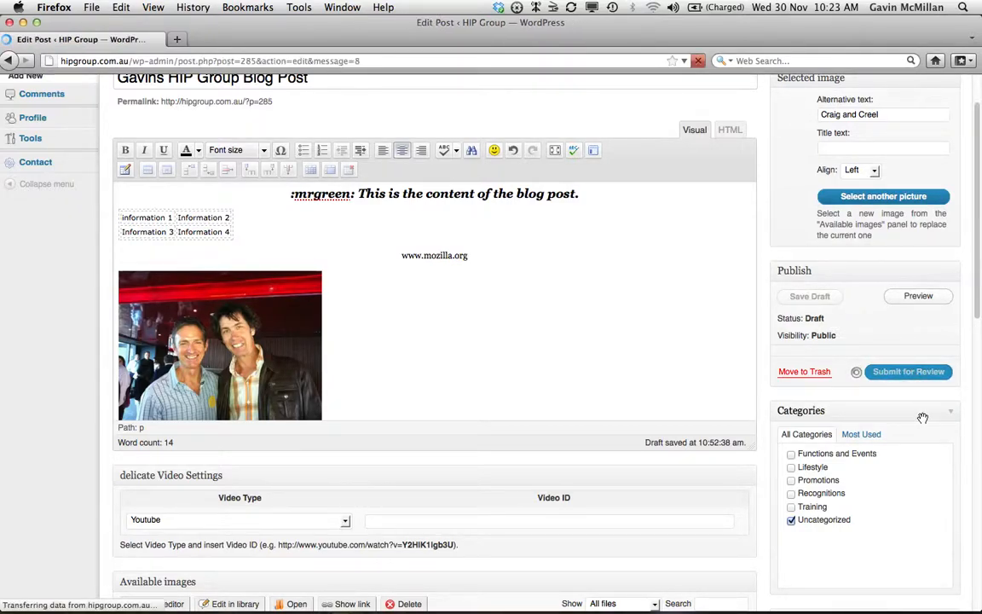
Confirm the reloaded edit page shows Post submitted and Pending Review status.
left_click(907, 372)
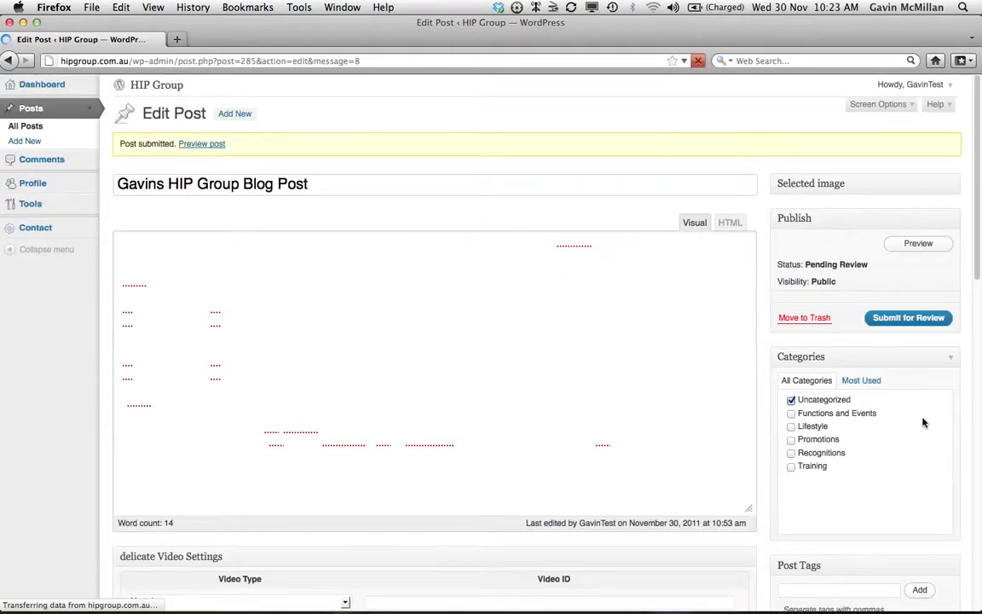
left_click(693, 221)
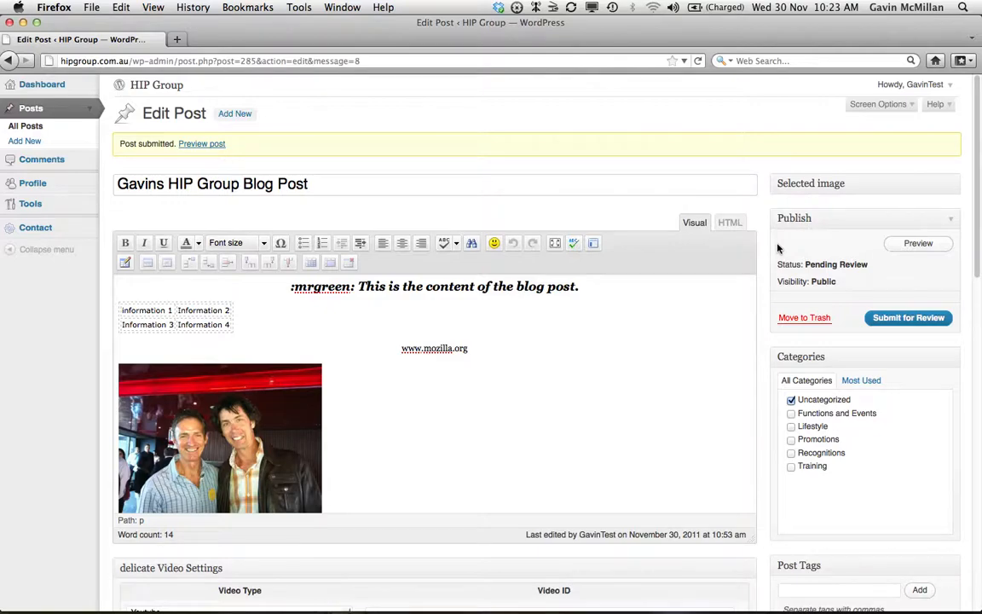
mouse_move(617, 159)
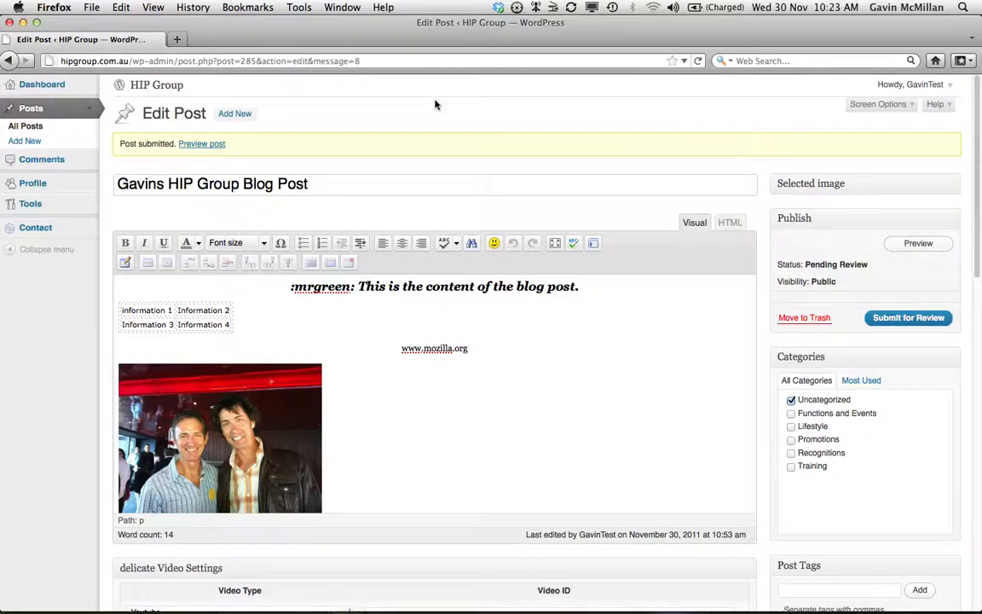
mouse_move(490, 47)
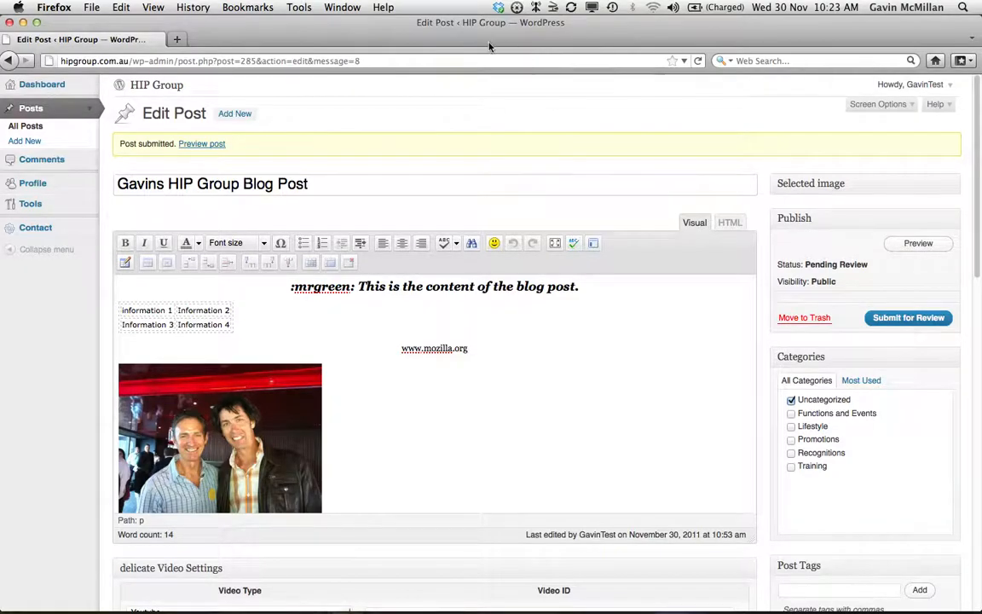